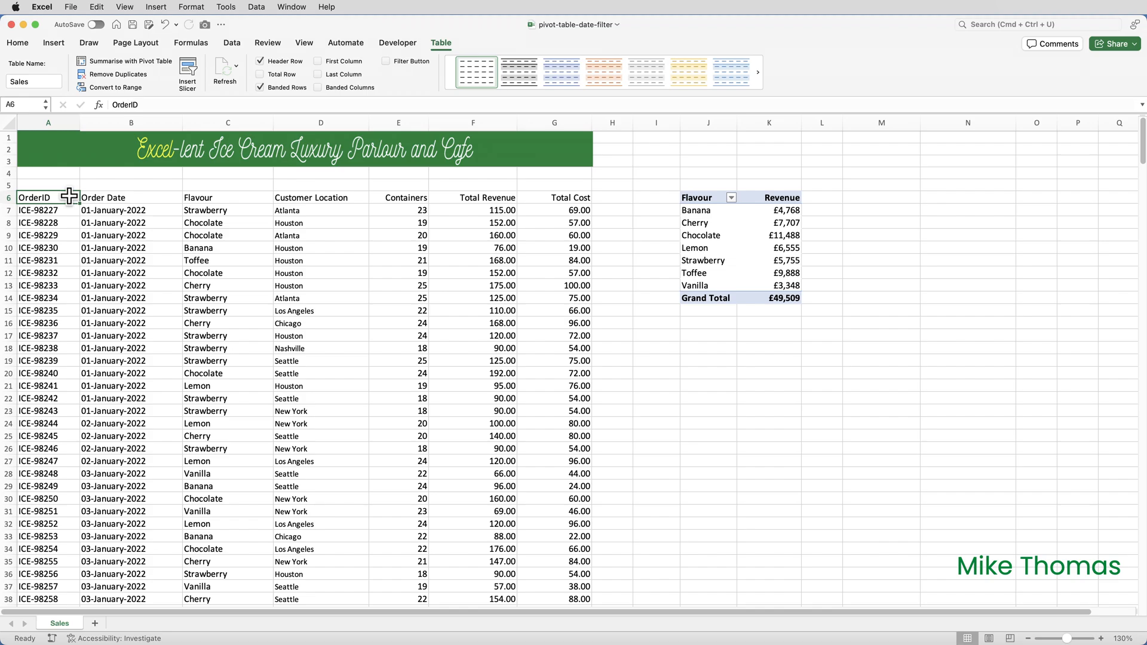
Select the flavour revenue pivot table so its PivotTable Fields list appears.
{"action": "left_click", "coordinate": [34, 81]}
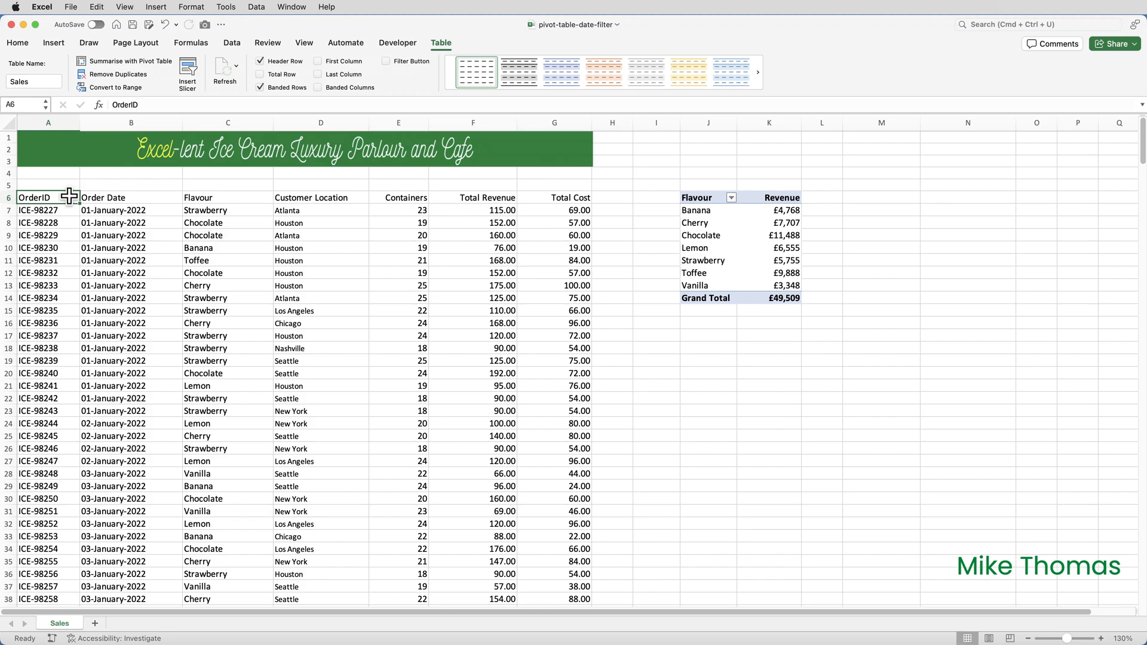
{"action": "left_click", "coordinate": [695, 198]}
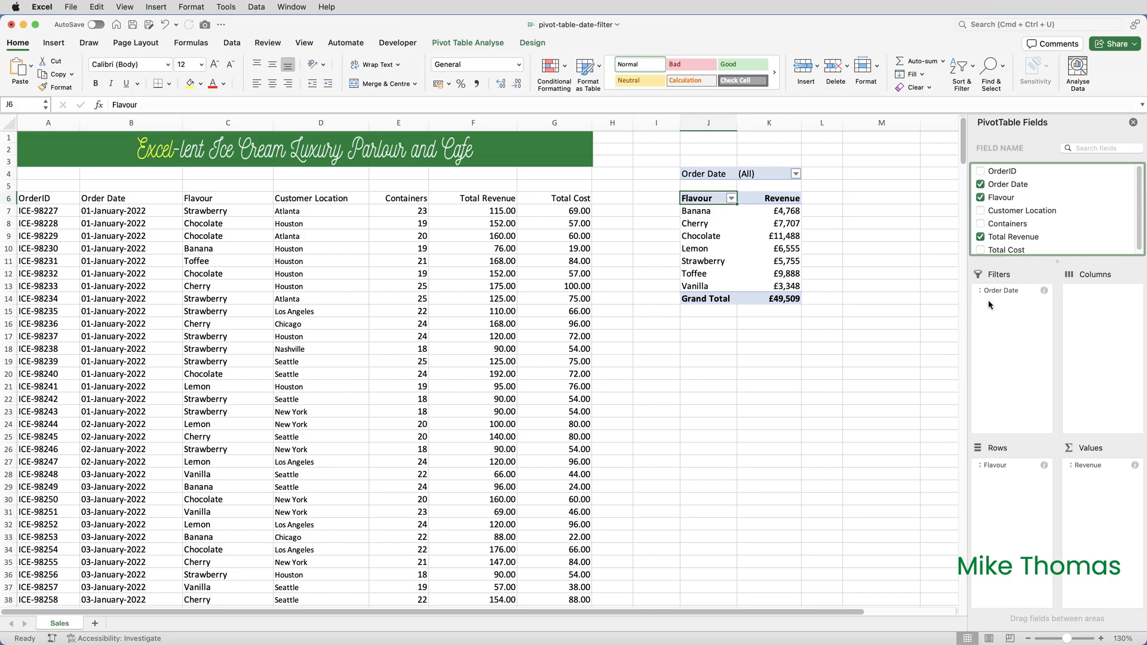
Filter Order Date to 07, 08 and the next January 2022 date, then recheck the list.
{"action": "left_click", "coordinate": [795, 173]}
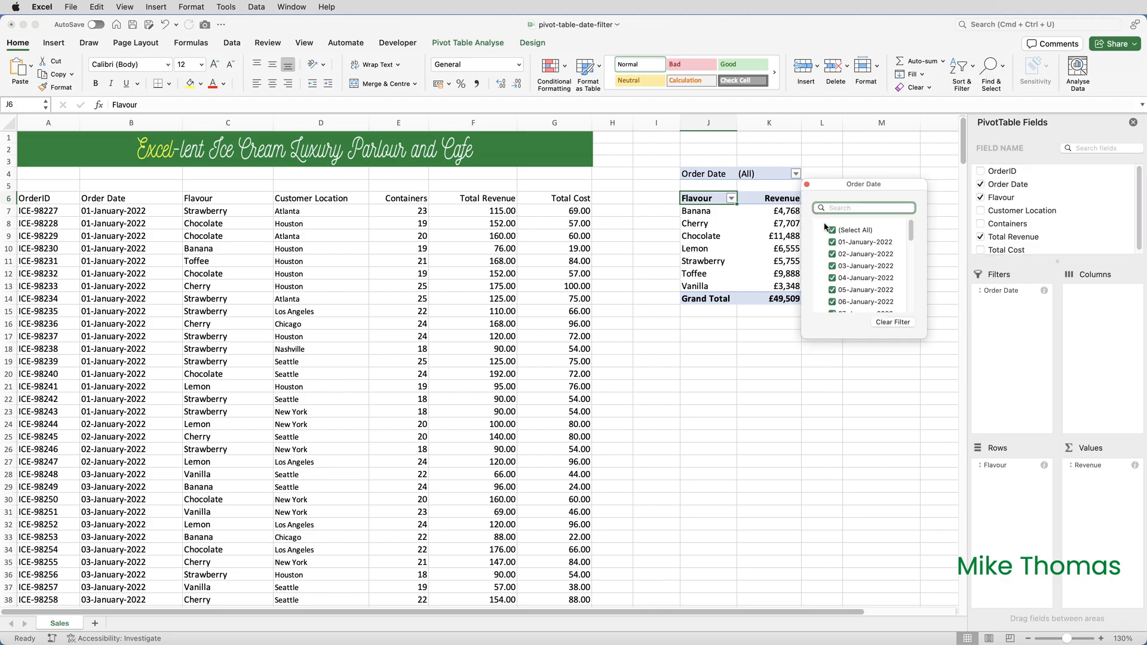
{"action": "left_click", "coordinate": [831, 230]}
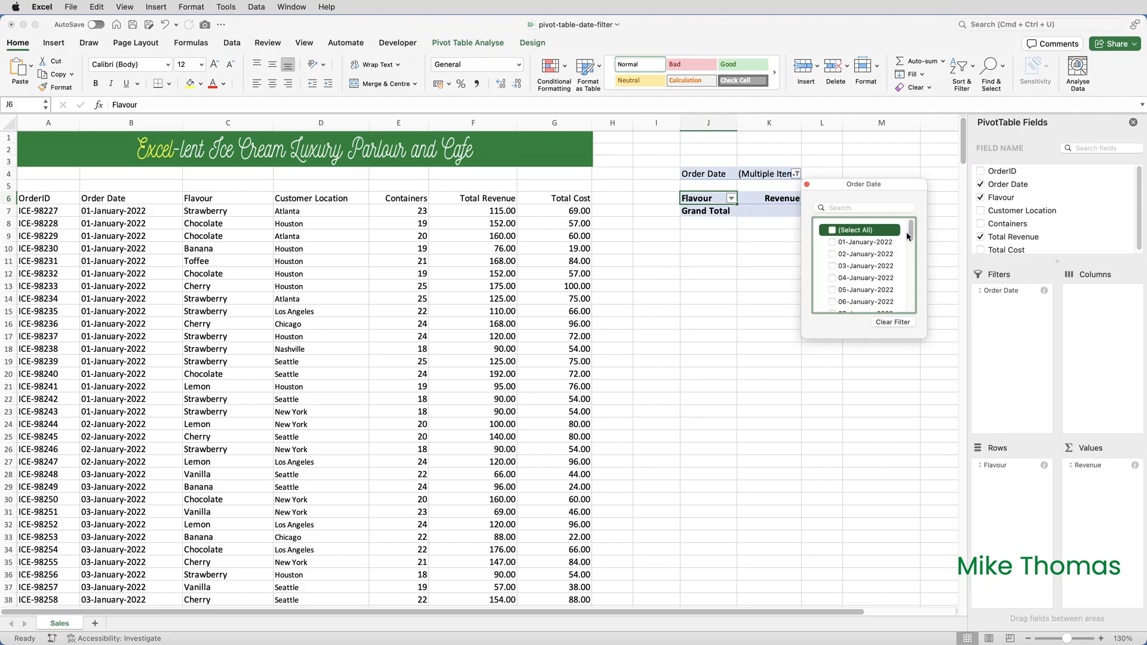
{"action": "scroll", "scroll_direction": "down", "scroll_amount": 3}
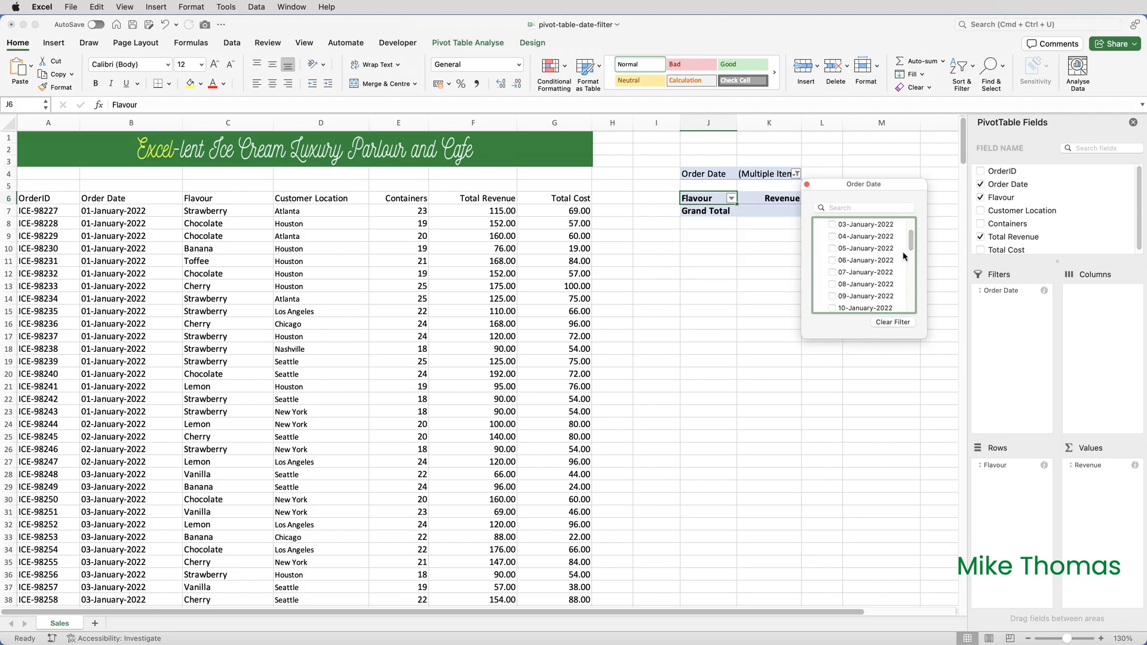
{"action": "left_click", "coordinate": [832, 273]}
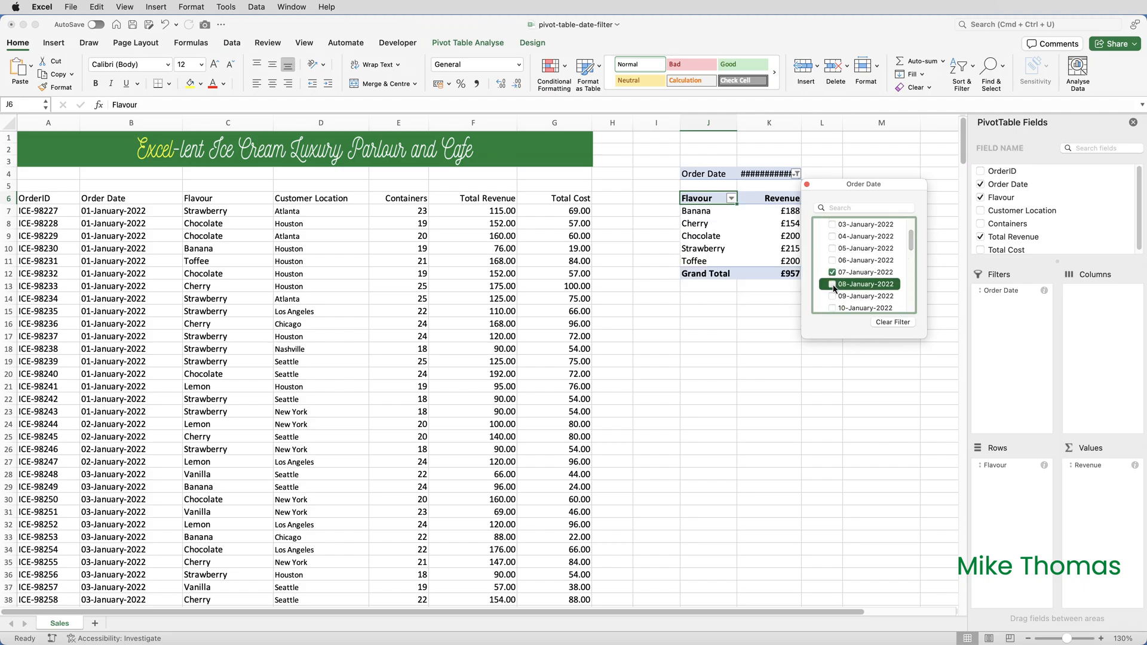
{"action": "left_click", "coordinate": [831, 293]}
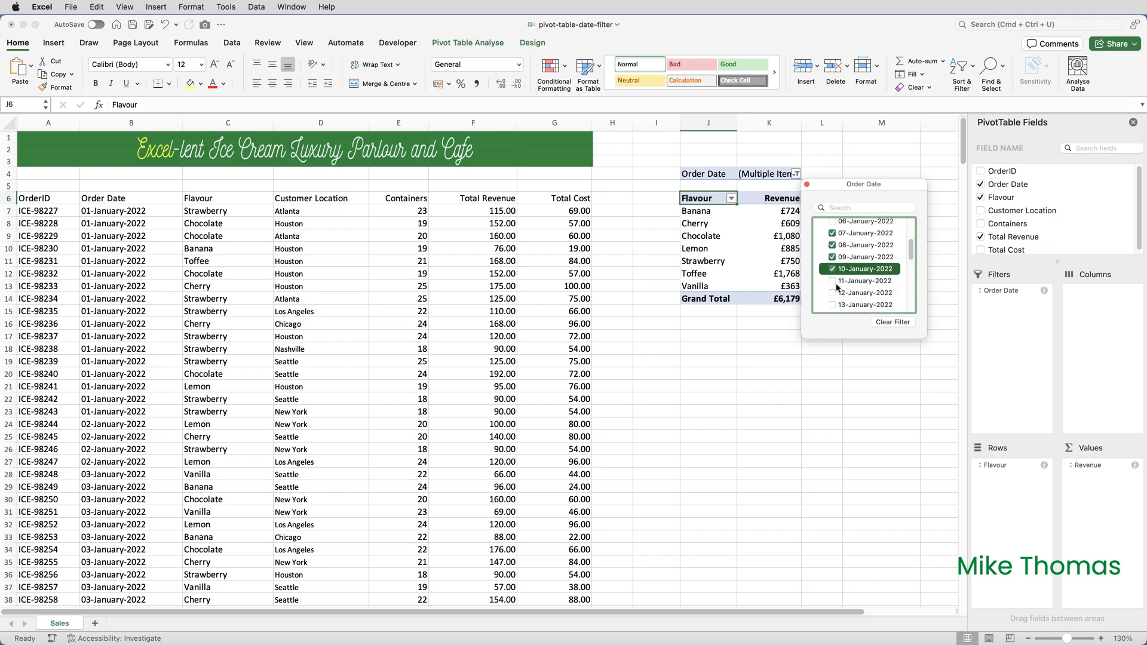
{"action": "left_click", "coordinate": [863, 304]}
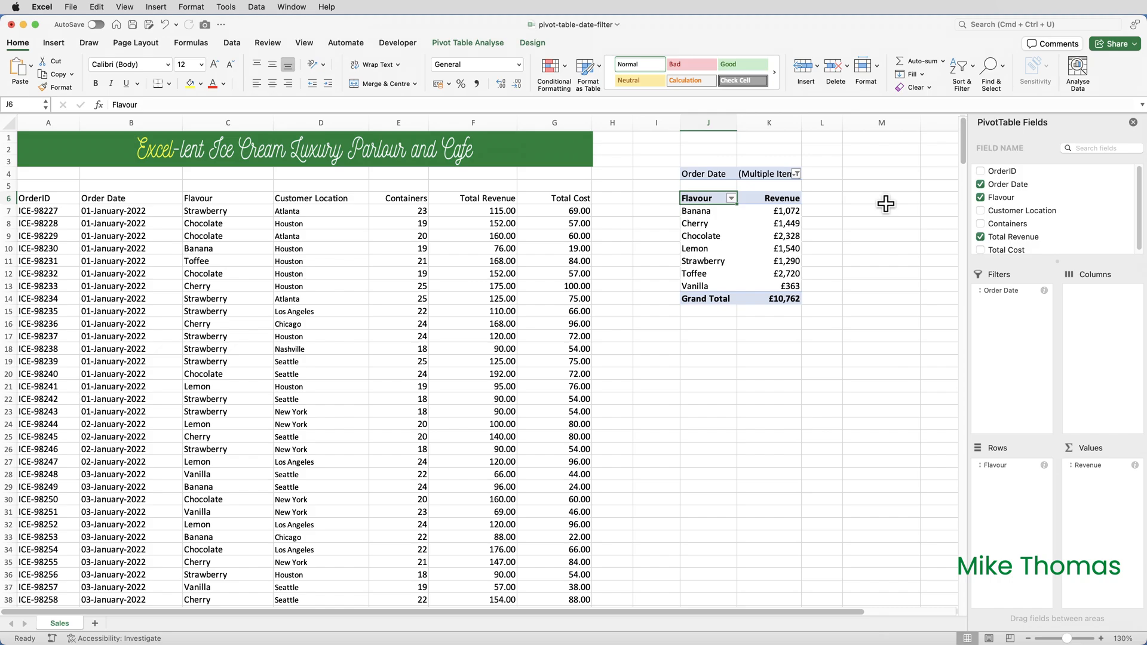
{"action": "mouse_move", "coordinate": [802, 174]}
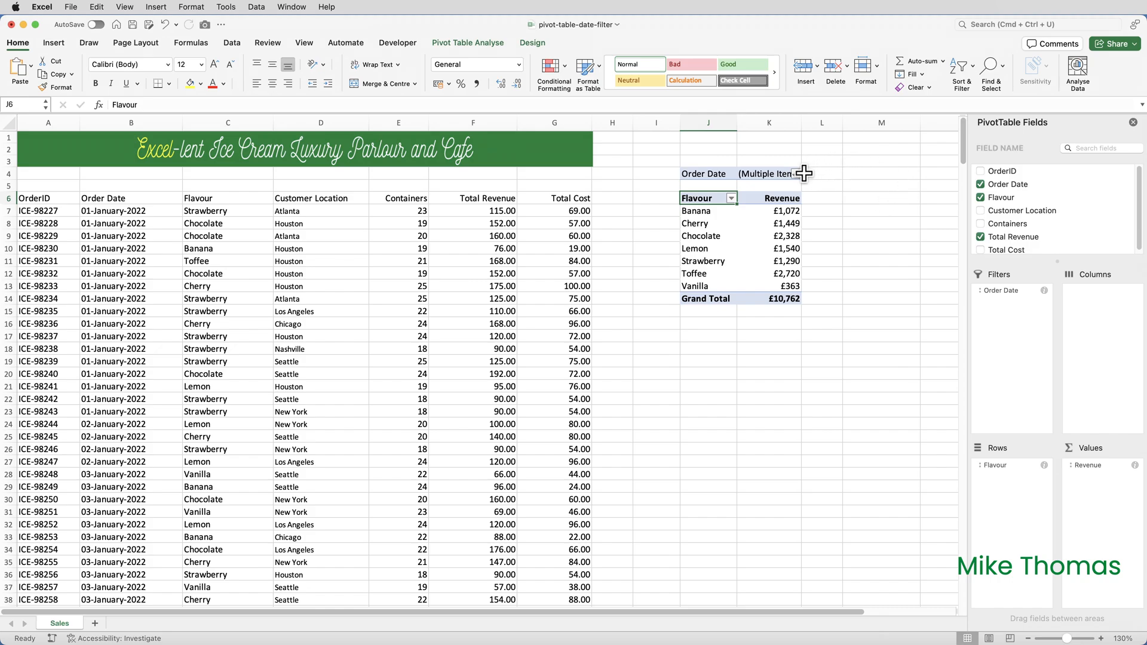
{"action": "left_click", "coordinate": [795, 174]}
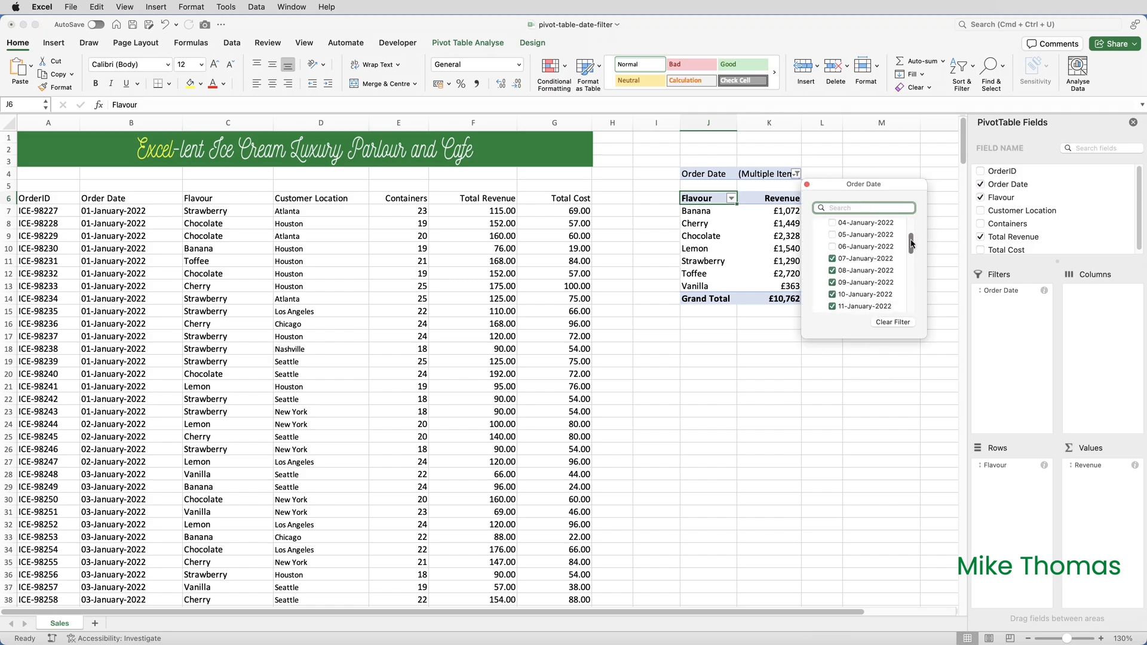
{"action": "scroll", "scroll_direction": "down", "scroll_amount": 3}
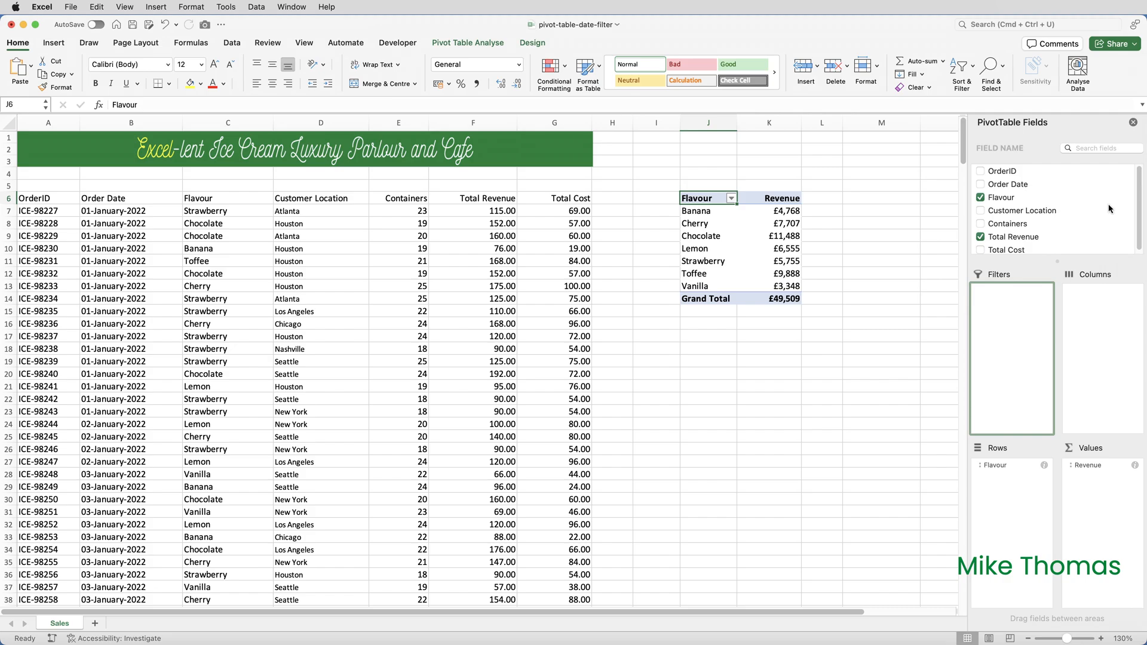
{"action": "mouse_move", "coordinate": [726, 226]}
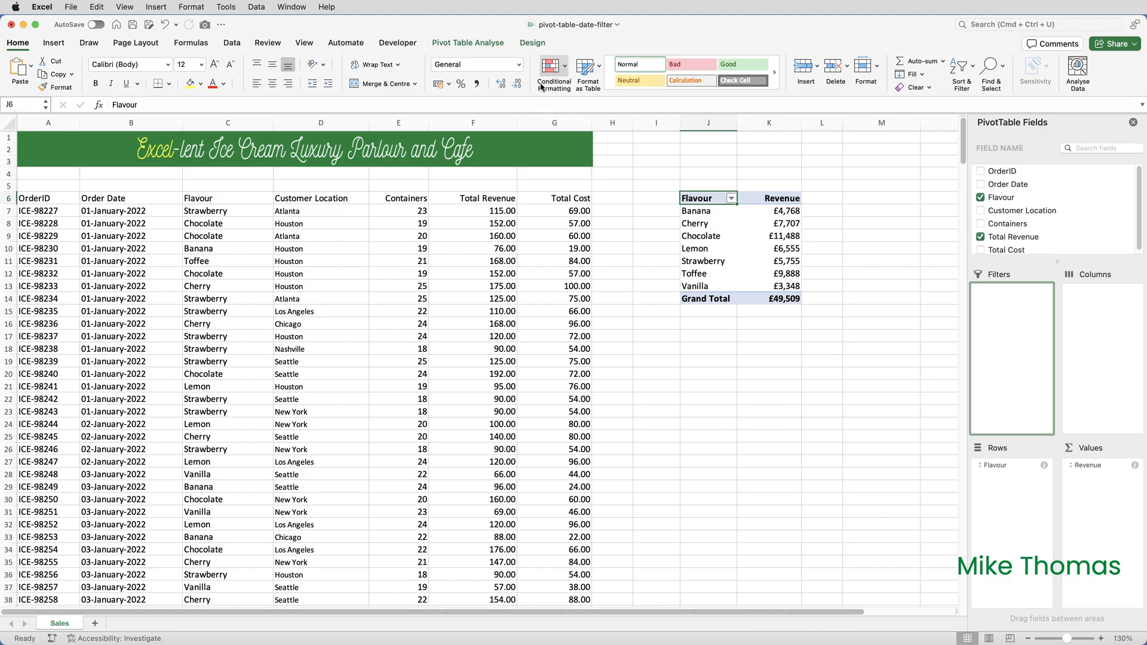
Insert an Order Date timeline for the pivot table from PivotTable Analyse.
{"action": "left_click", "coordinate": [467, 43]}
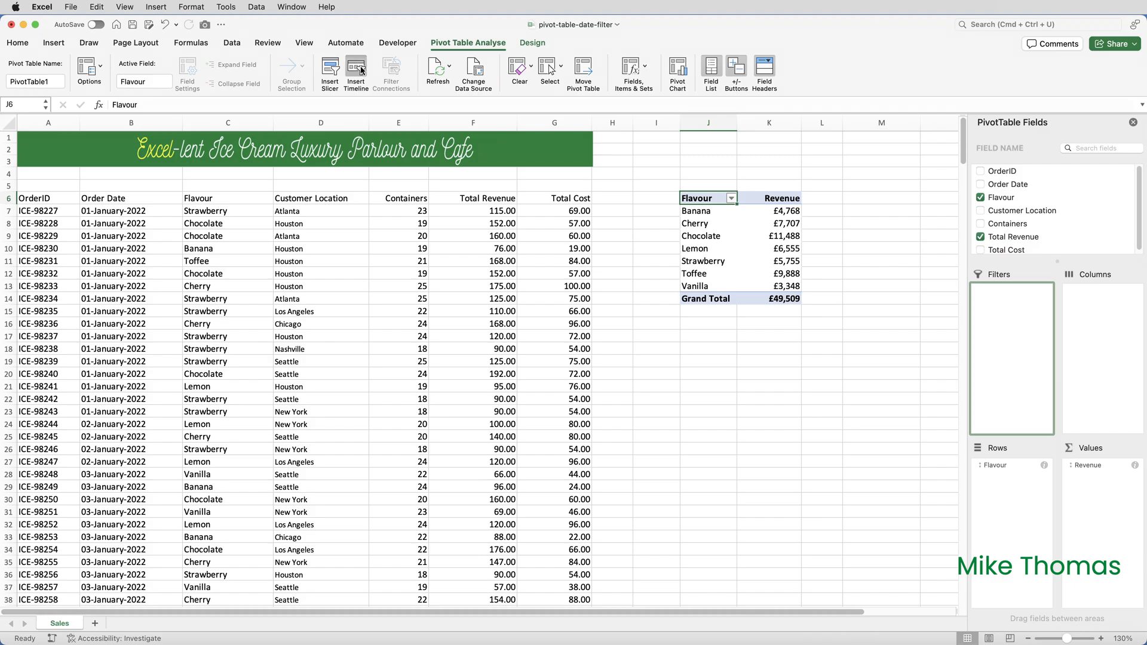
{"action": "left_click", "coordinate": [356, 73]}
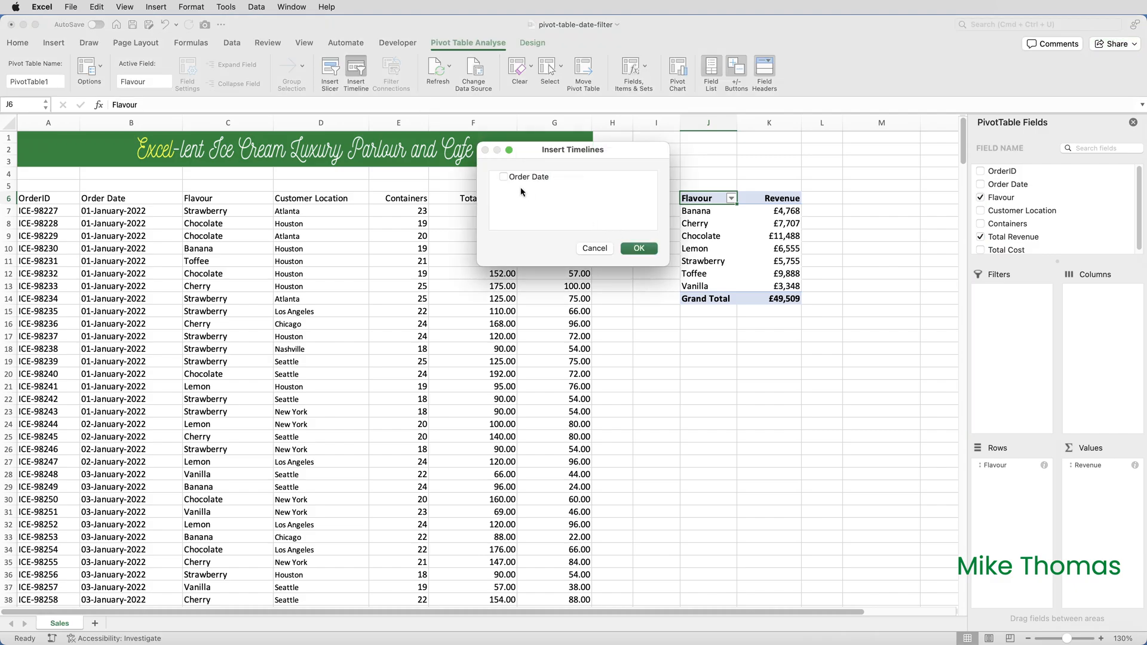
{"action": "mouse_move", "coordinate": [506, 182]}
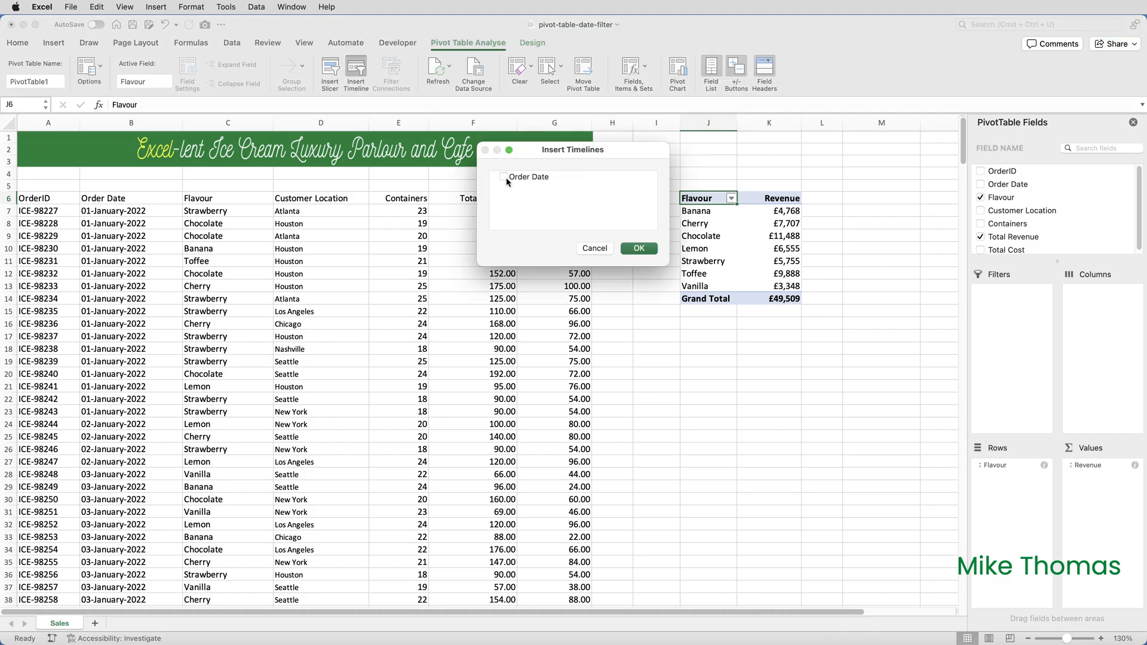
{"action": "left_click", "coordinate": [503, 176]}
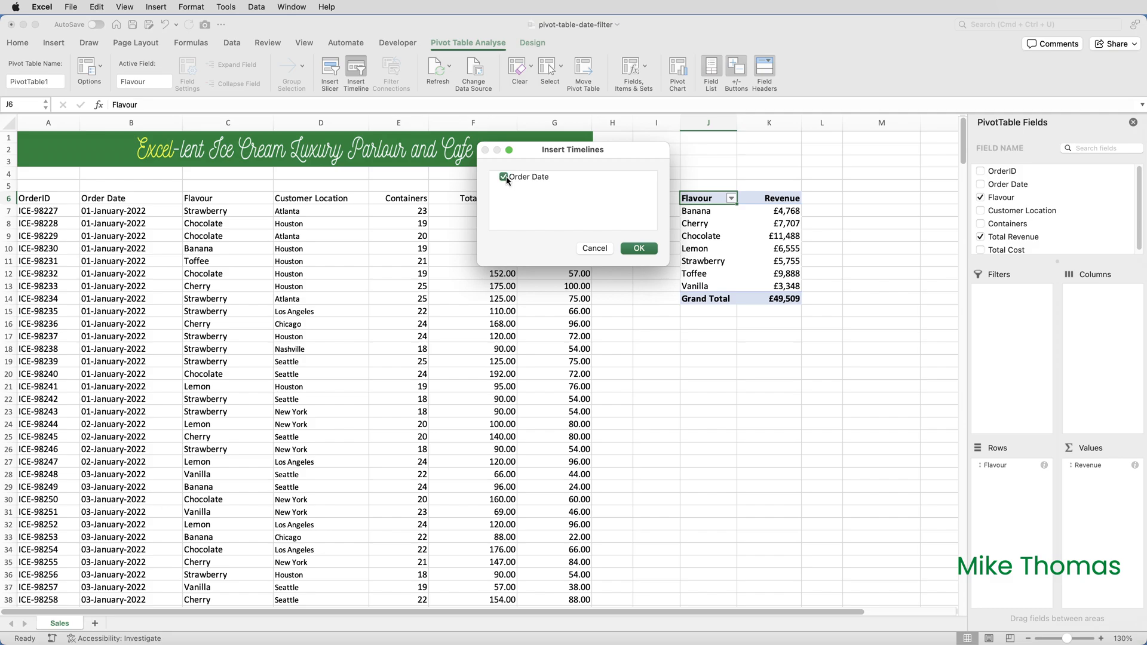
{"action": "left_click", "coordinate": [638, 248]}
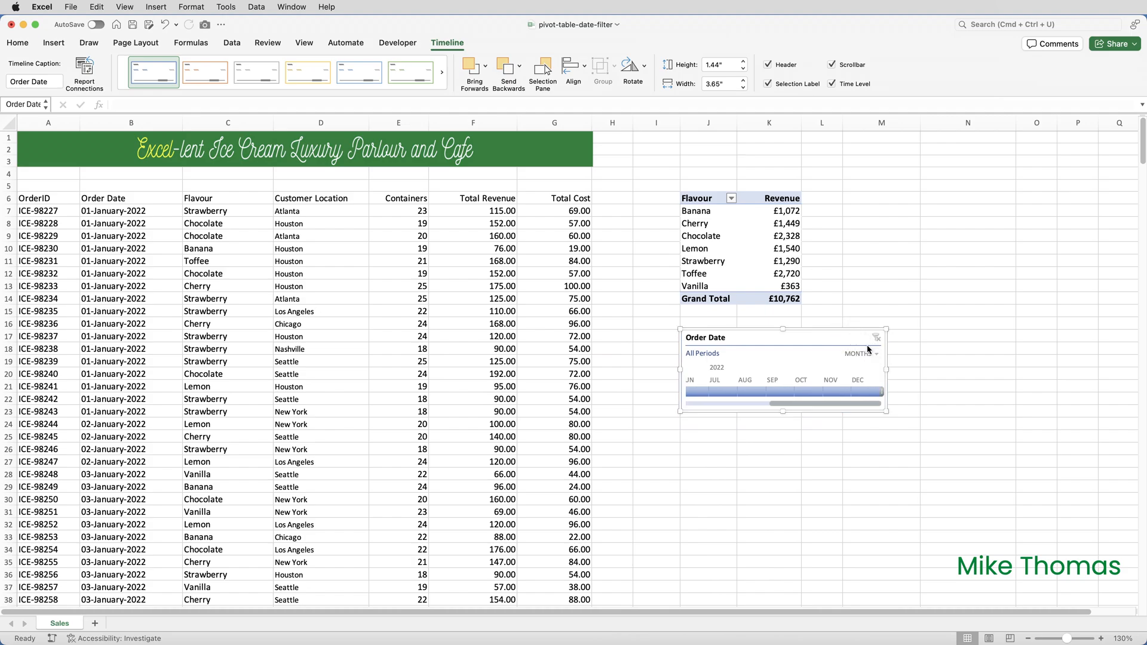
Stretch the Order Date timeline wider and set its time level to DAYS.
{"action": "left_click_drag", "start_coordinate": [887, 372], "coordinate": [1014, 365]}
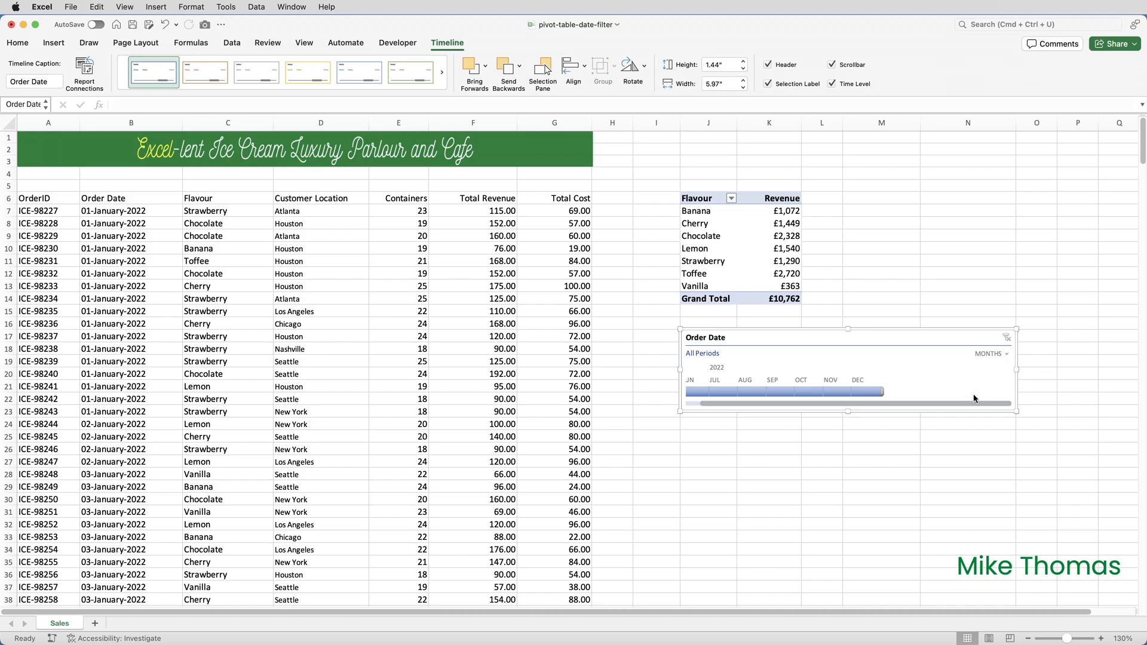
{"action": "mouse_move", "coordinate": [1003, 358]}
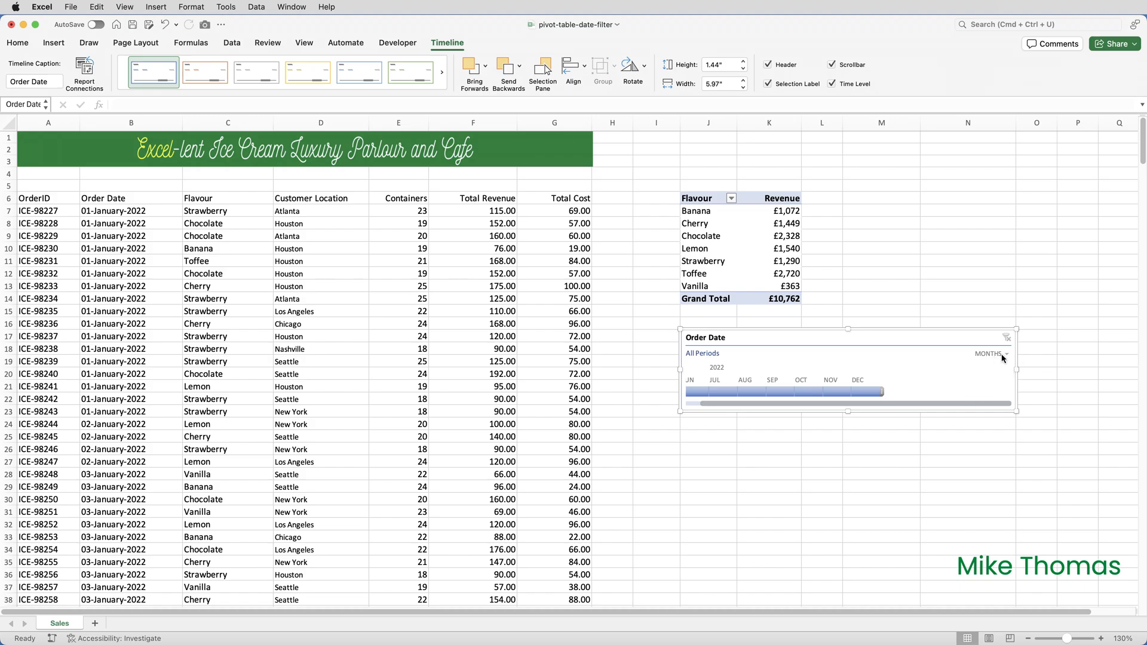
{"action": "left_click", "coordinate": [989, 354]}
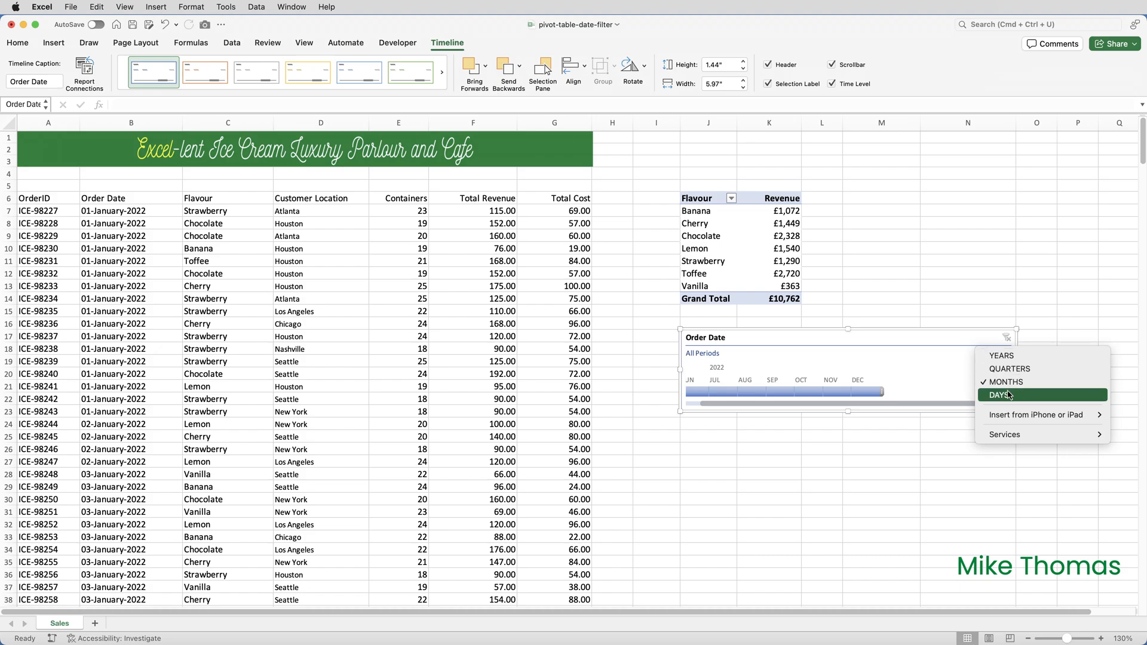
{"action": "left_click", "coordinate": [998, 395]}
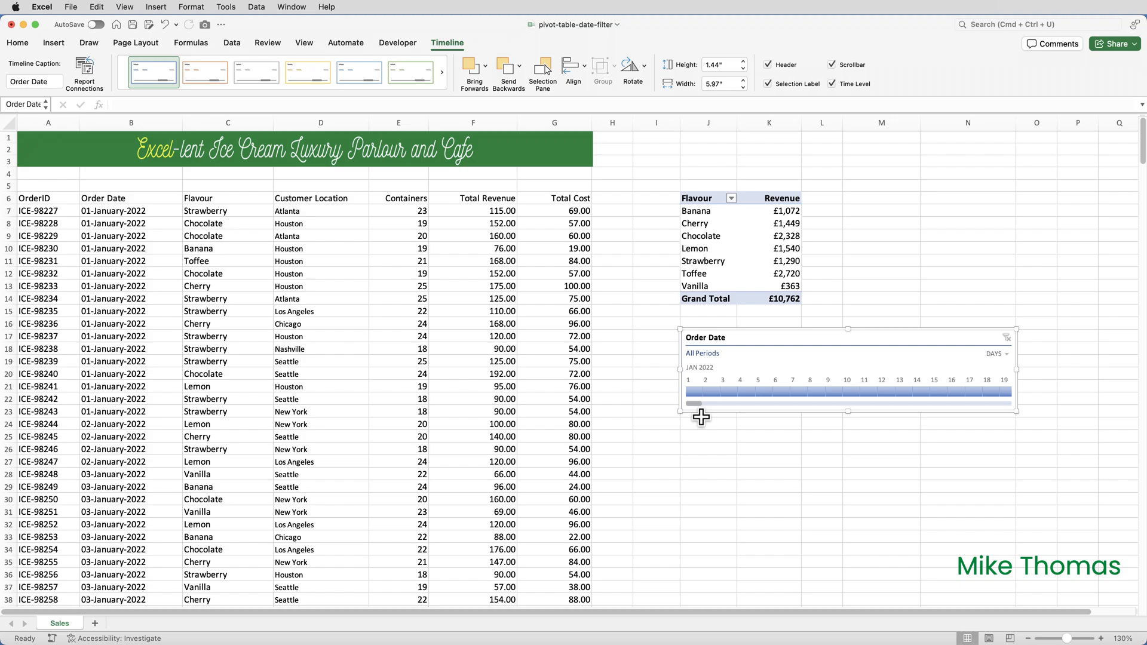
Select 6 January 2022 on the timeline and extend the range to 13 January.
{"action": "left_click", "coordinate": [782, 391]}
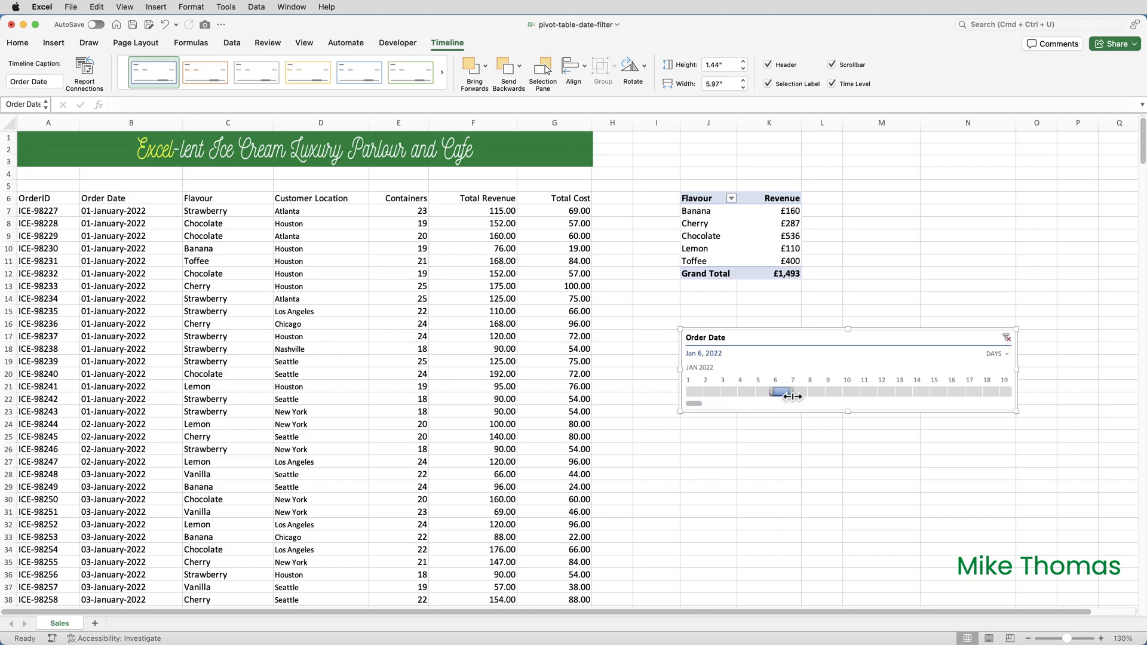
{"action": "mouse_move", "coordinate": [790, 395]}
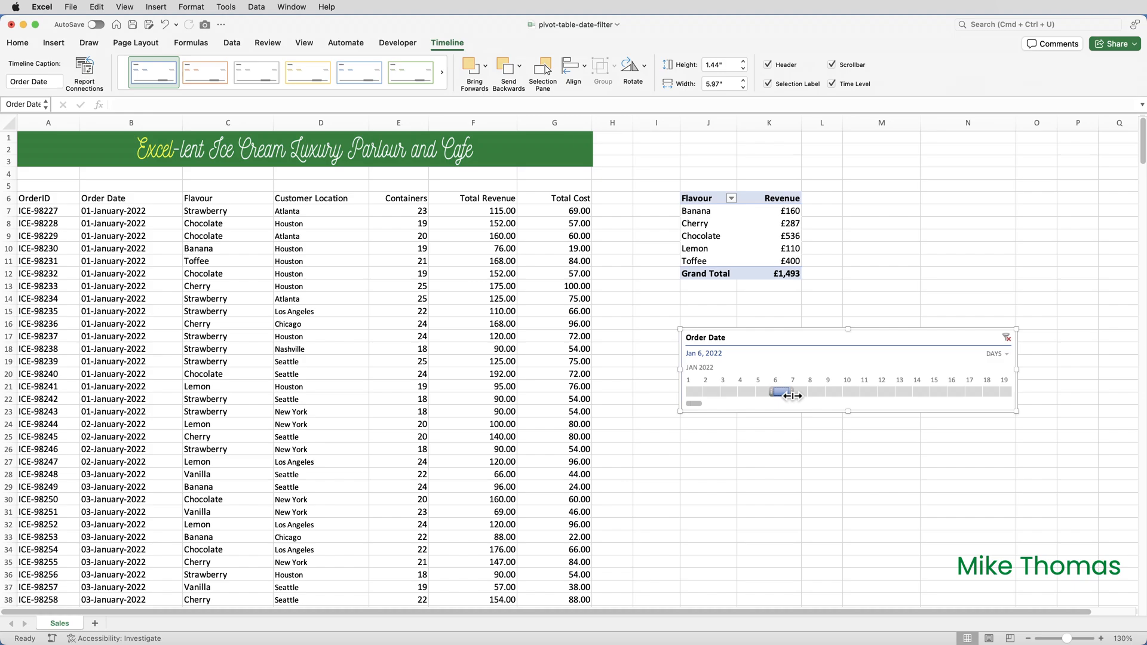
{"action": "left_click_drag", "start_coordinate": [794, 395], "coordinate": [805, 396]}
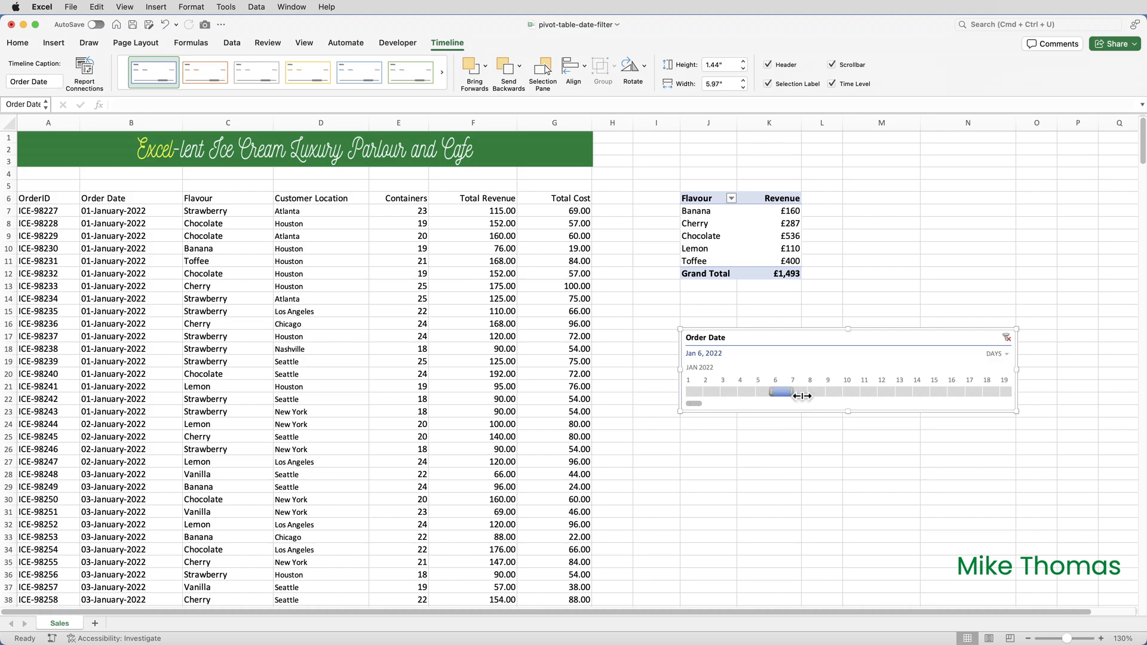
{"action": "left_click_drag", "start_coordinate": [804, 396], "coordinate": [903, 396]}
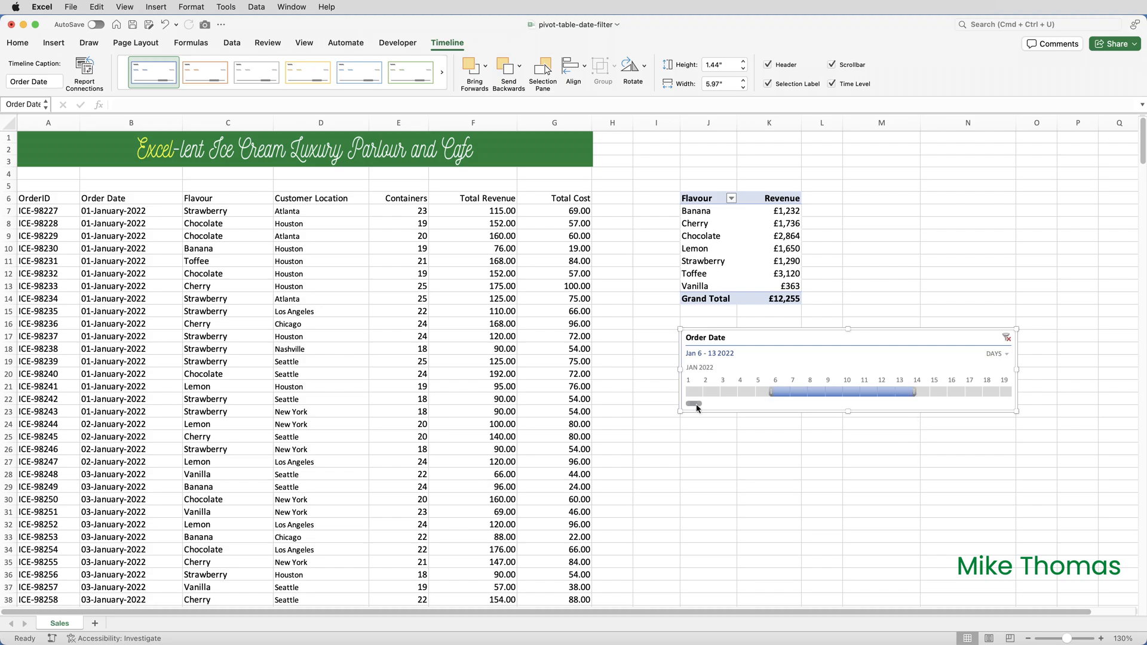
{"action": "mouse_move", "coordinate": [694, 408]}
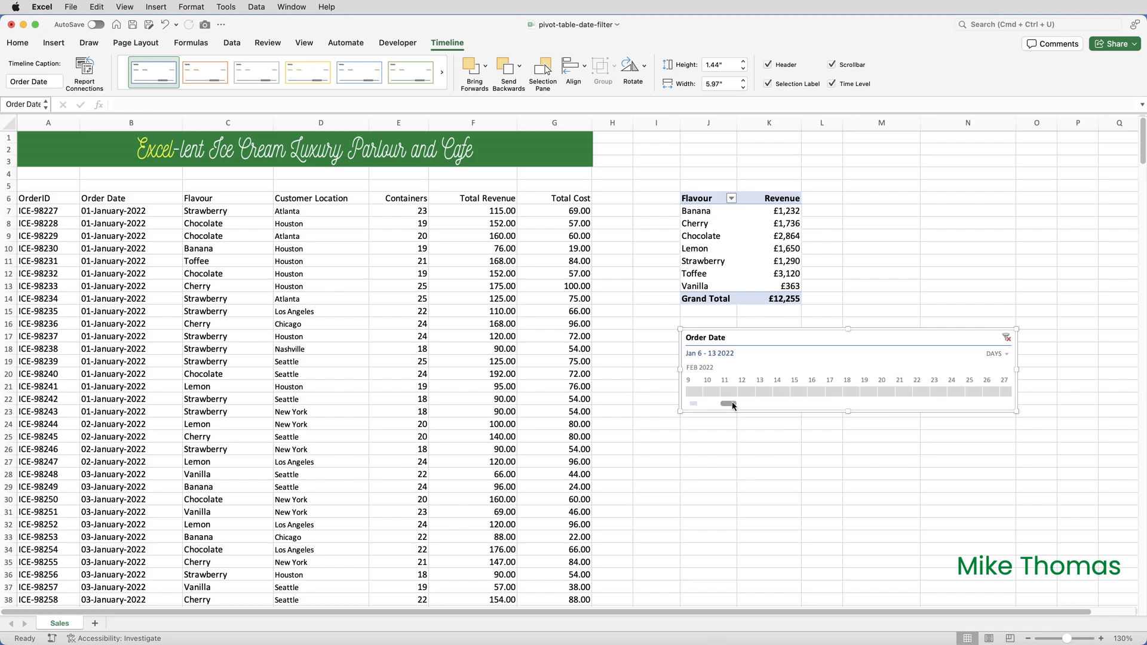
{"action": "left_click_drag", "start_coordinate": [724, 404], "coordinate": [769, 404]}
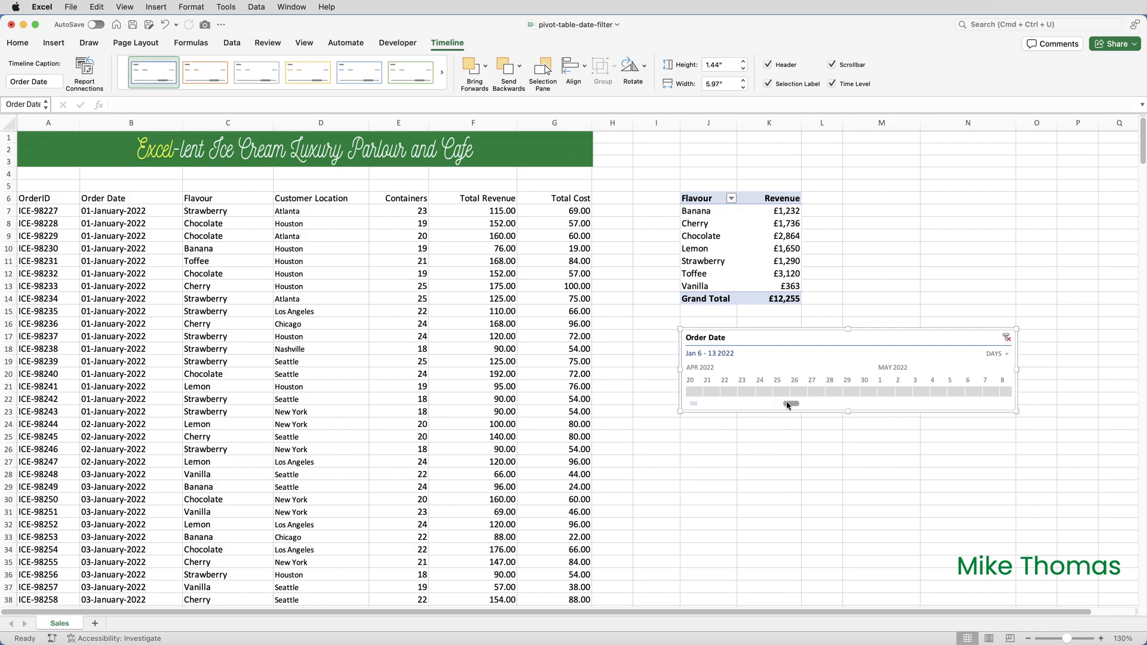
{"action": "left_click_drag", "start_coordinate": [786, 404], "coordinate": [816, 403]}
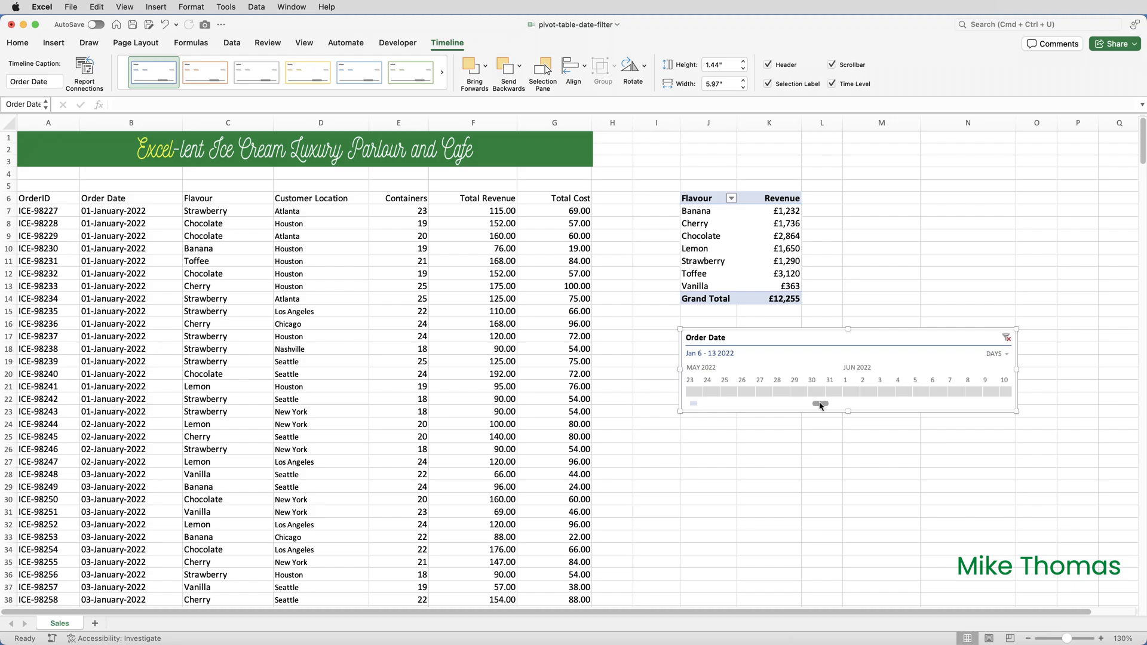
{"action": "left_click_drag", "start_coordinate": [816, 404], "coordinate": [847, 404]}
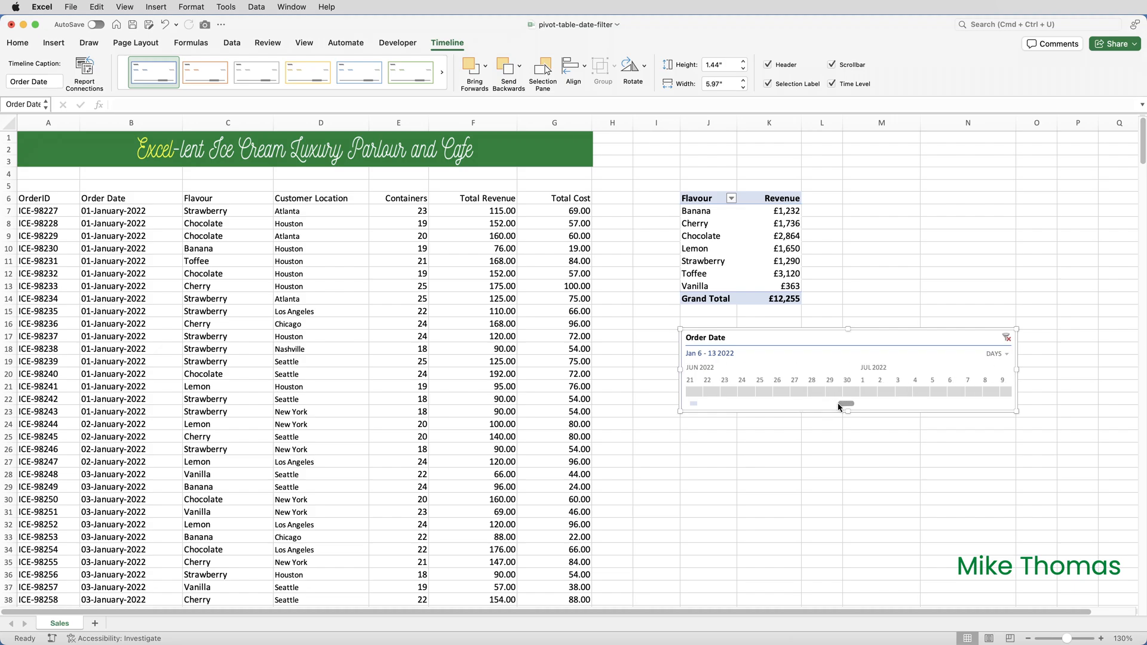
{"action": "left_click_drag", "start_coordinate": [847, 403], "coordinate": [729, 404]}
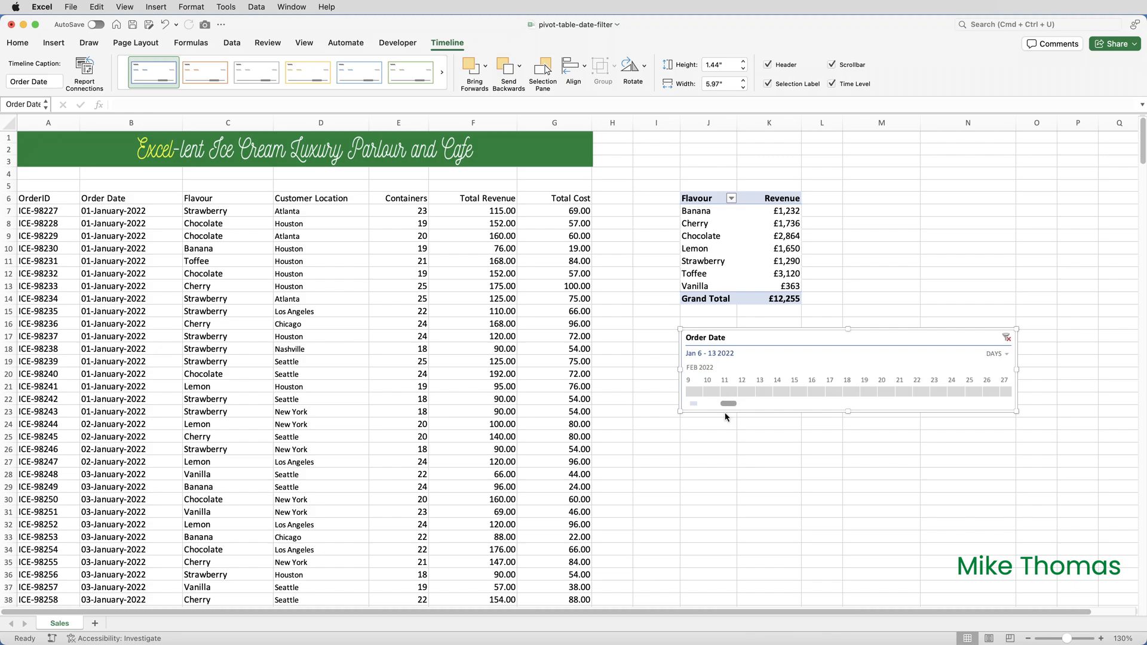
{"action": "left_click_drag", "start_coordinate": [729, 403], "coordinate": [693, 404]}
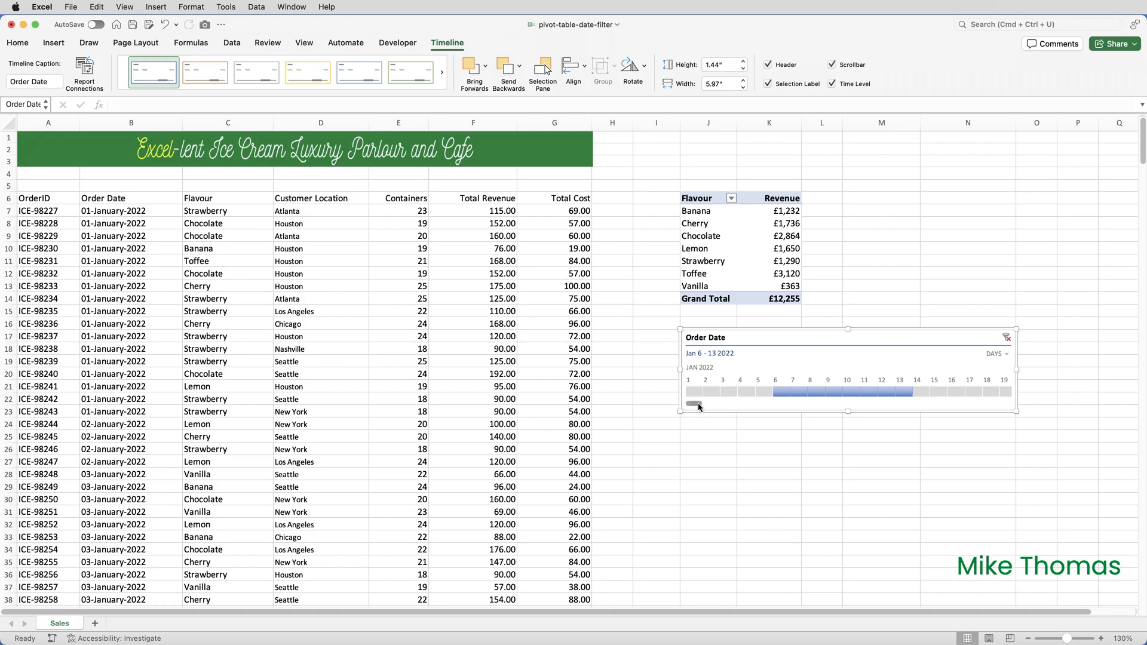
{"action": "left_click_drag", "start_coordinate": [698, 404], "coordinate": [936, 404]}
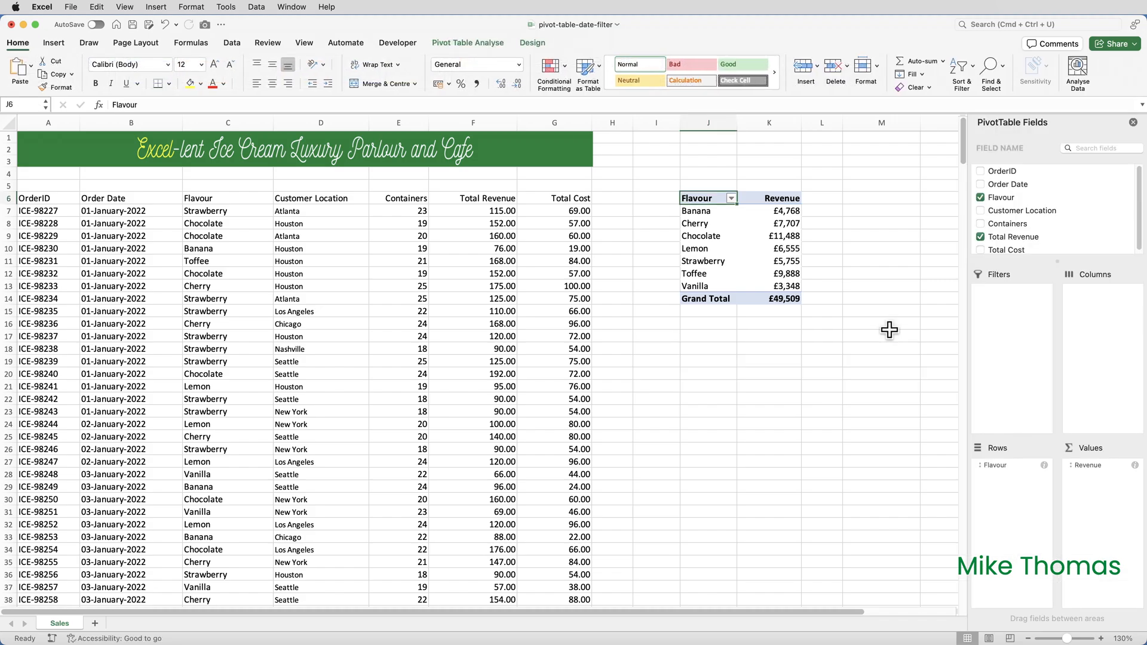
{"action": "mouse_move", "coordinate": [710, 246]}
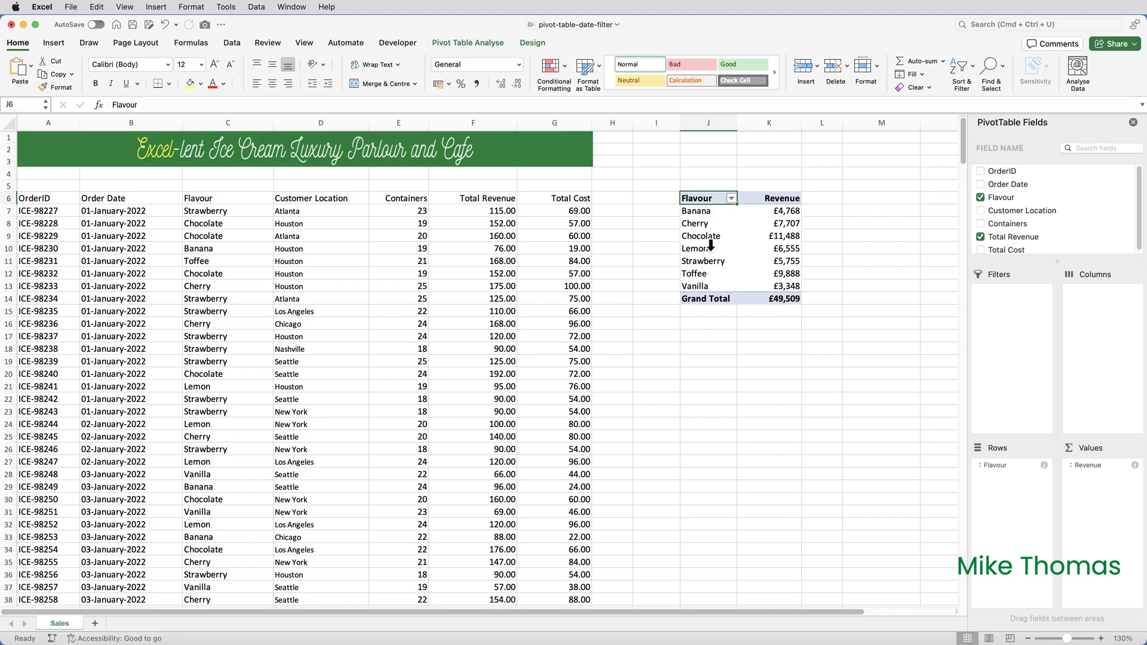
{"action": "mouse_move", "coordinate": [708, 240]}
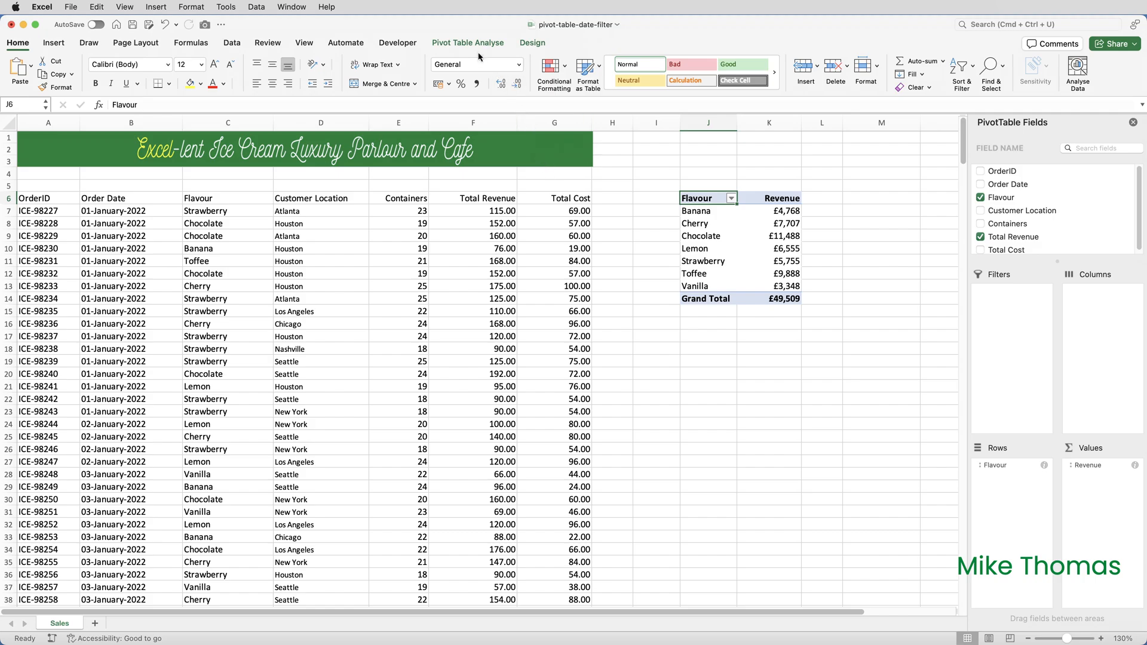
Insert an Order Date slicer from the PivotTable Analyse tab.
{"action": "left_click", "coordinate": [467, 43]}
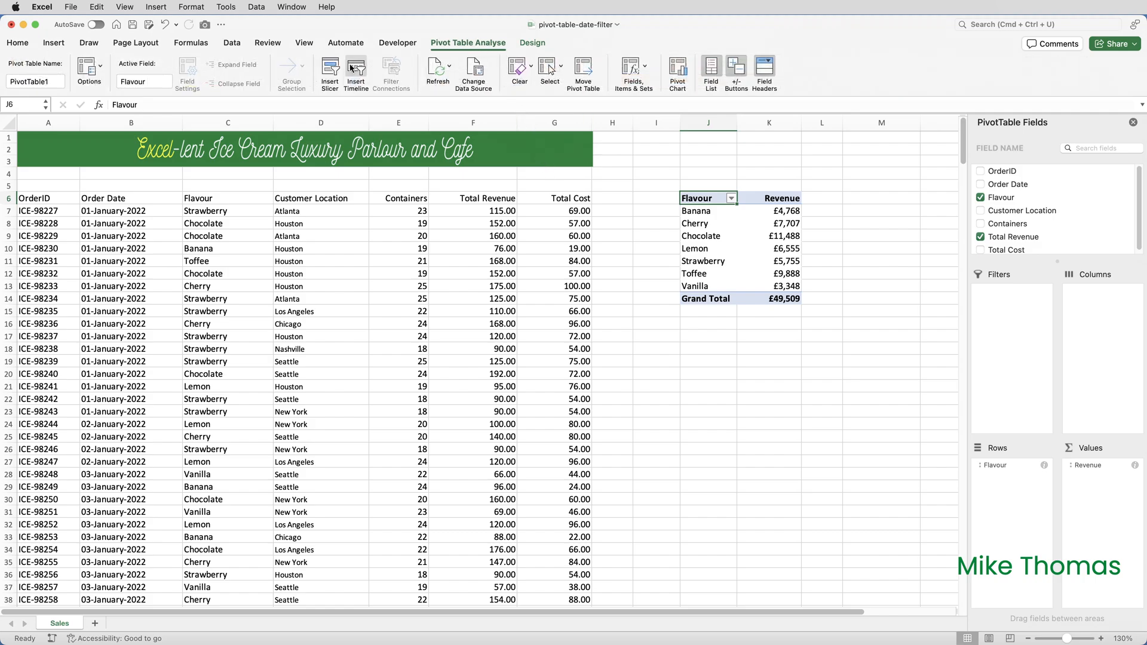
{"action": "left_click", "coordinate": [329, 69]}
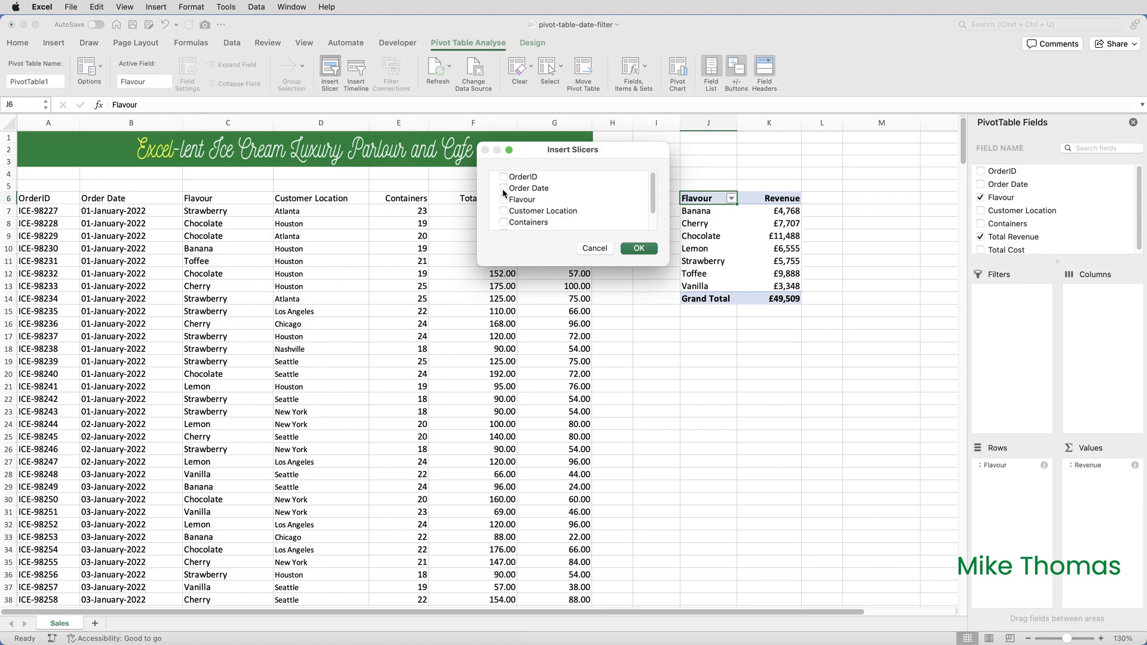
{"action": "left_click", "coordinate": [503, 188]}
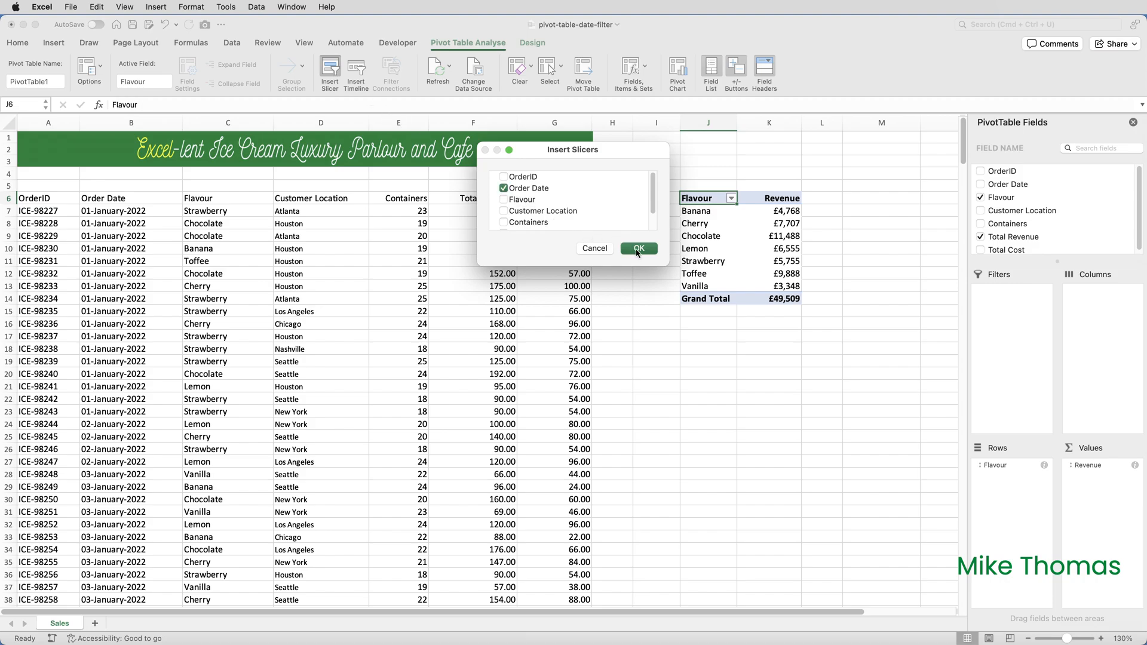
{"action": "left_click", "coordinate": [638, 248]}
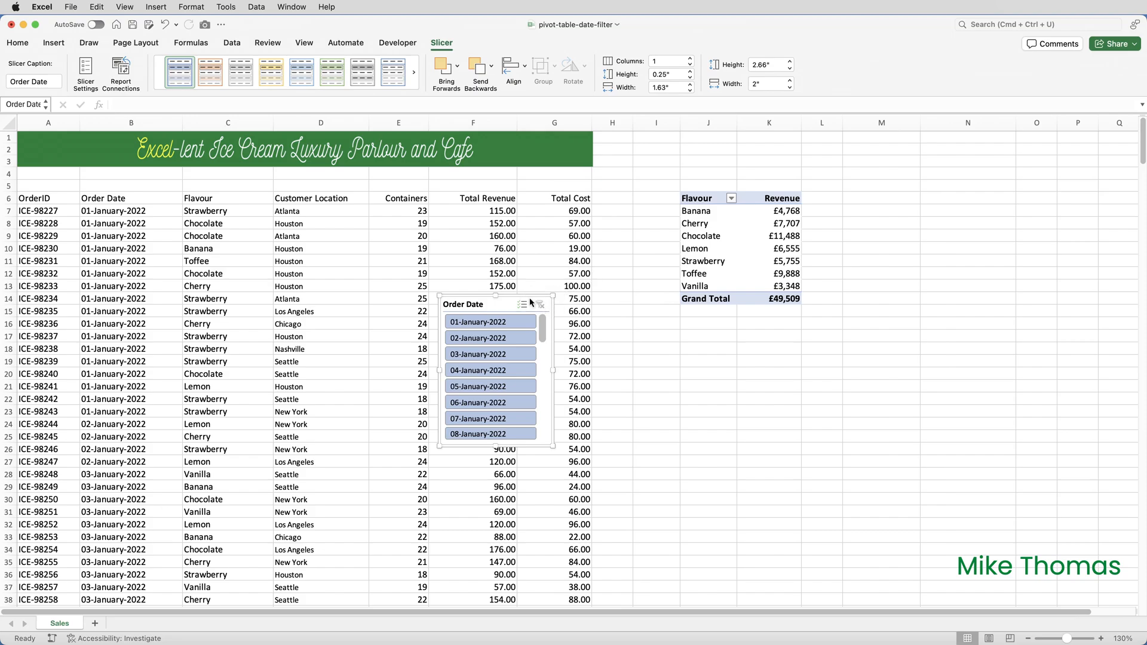
Move the Order Date slicer beneath the pivot table and lay out its dates in four columns.
{"action": "left_click_drag", "start_coordinate": [496, 303], "coordinate": [731, 336]}
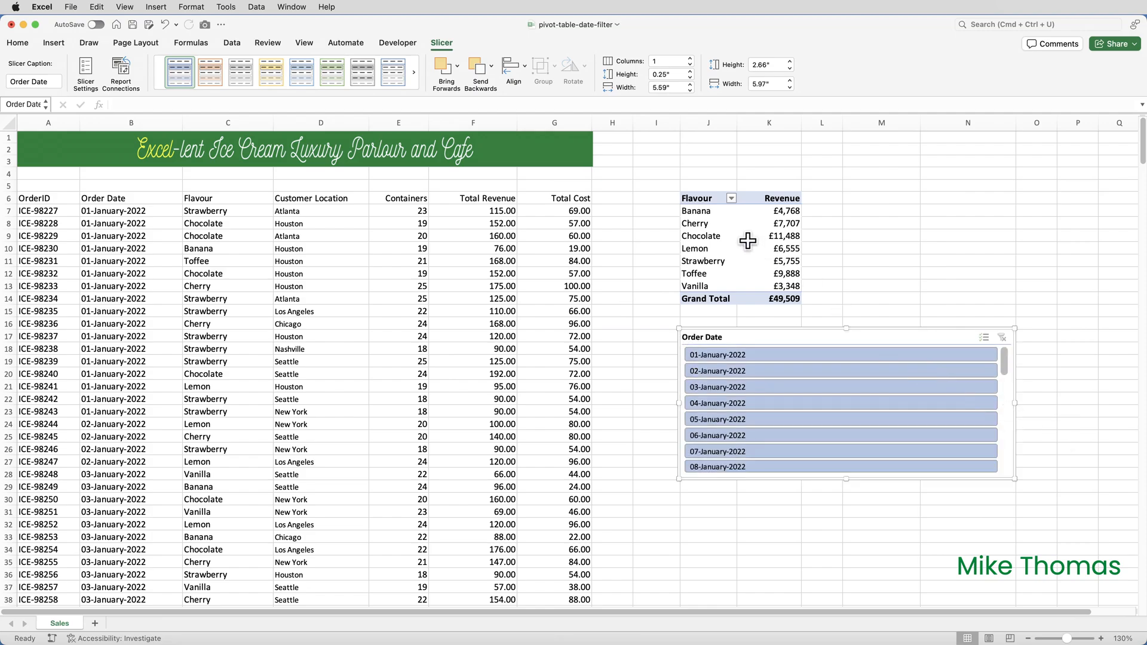
{"action": "scroll", "scroll_direction": "down", "scroll_amount": 3}
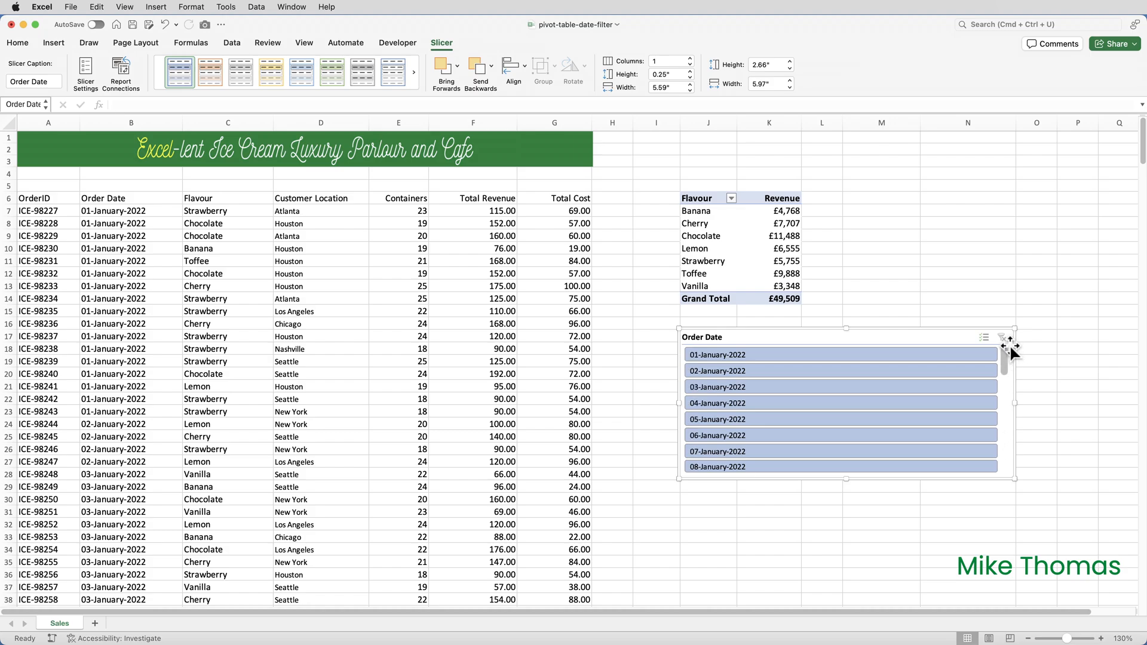
{"action": "mouse_move", "coordinate": [978, 328]}
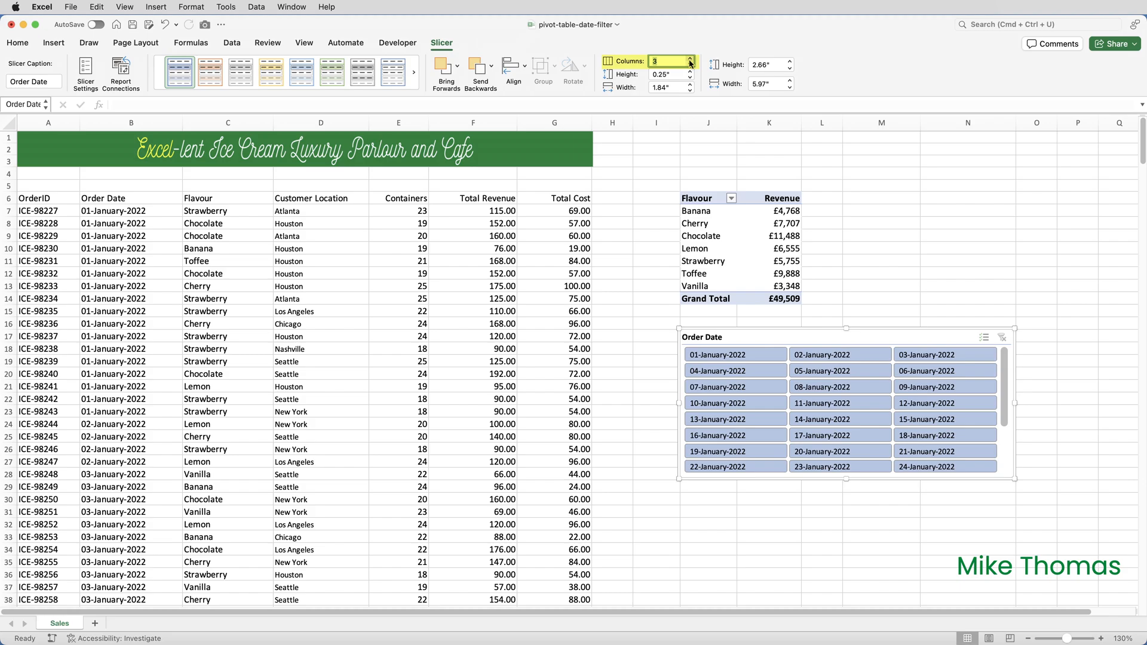
{"action": "left_click", "coordinate": [689, 58]}
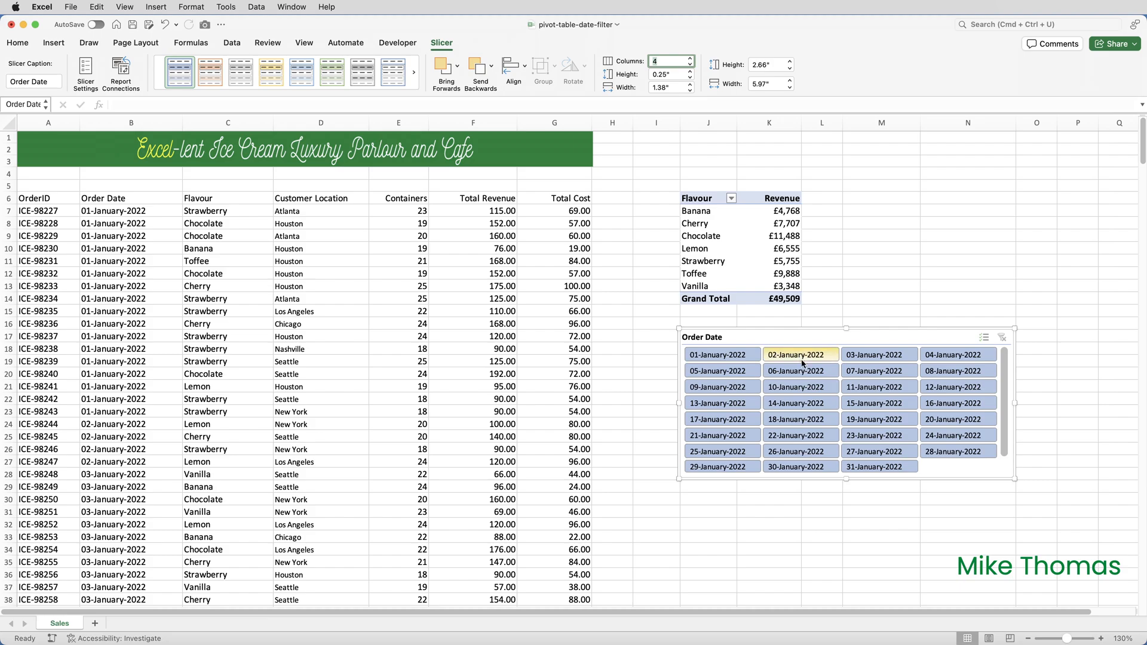
Start choosing dates in the Order Date slicer, then select a cell on the worksheet.
{"action": "left_click", "coordinate": [800, 371]}
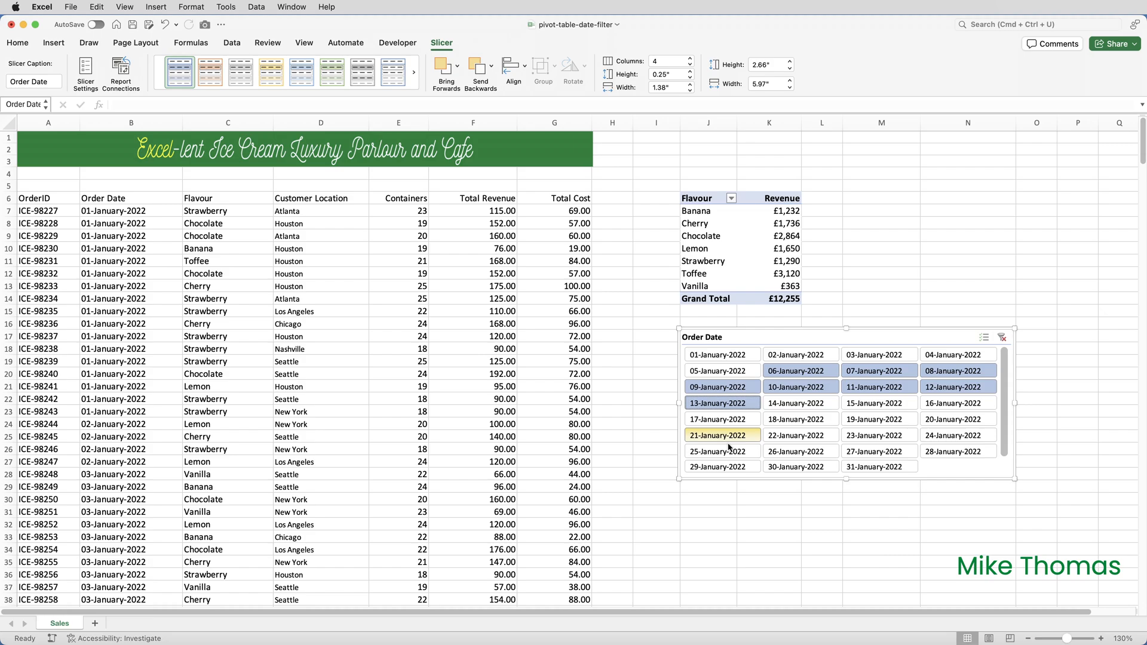
{"action": "left_click", "coordinate": [619, 210]}
{"action": "type", "text": "Show in Filter"}
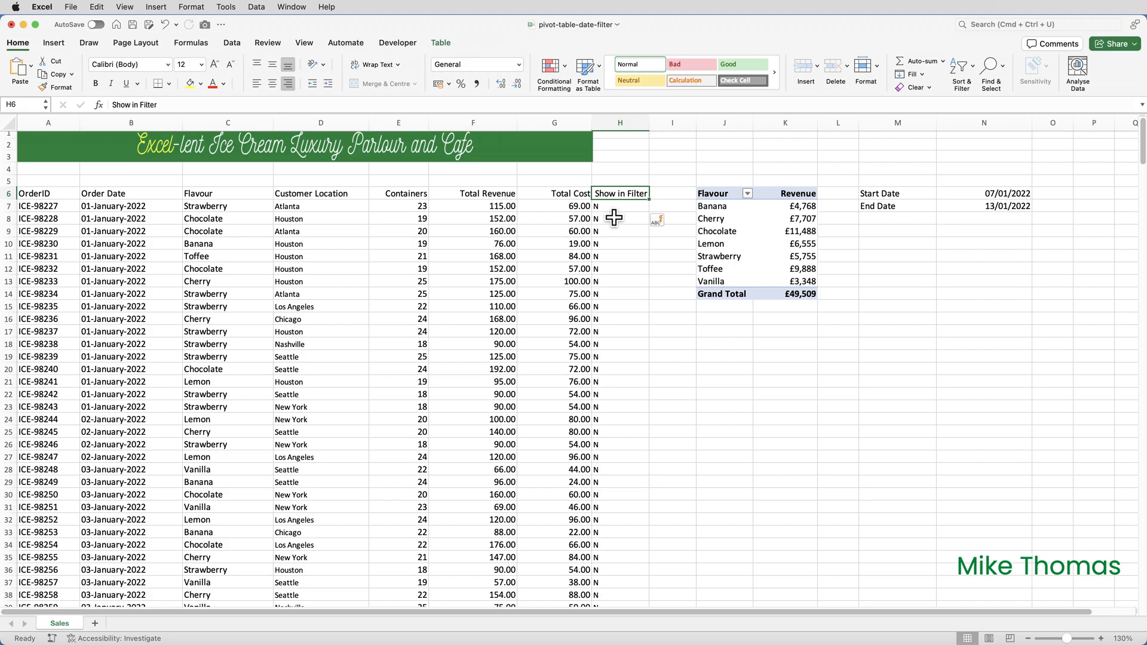
{"action": "scroll", "scroll_direction": "down", "scroll_amount": 3}
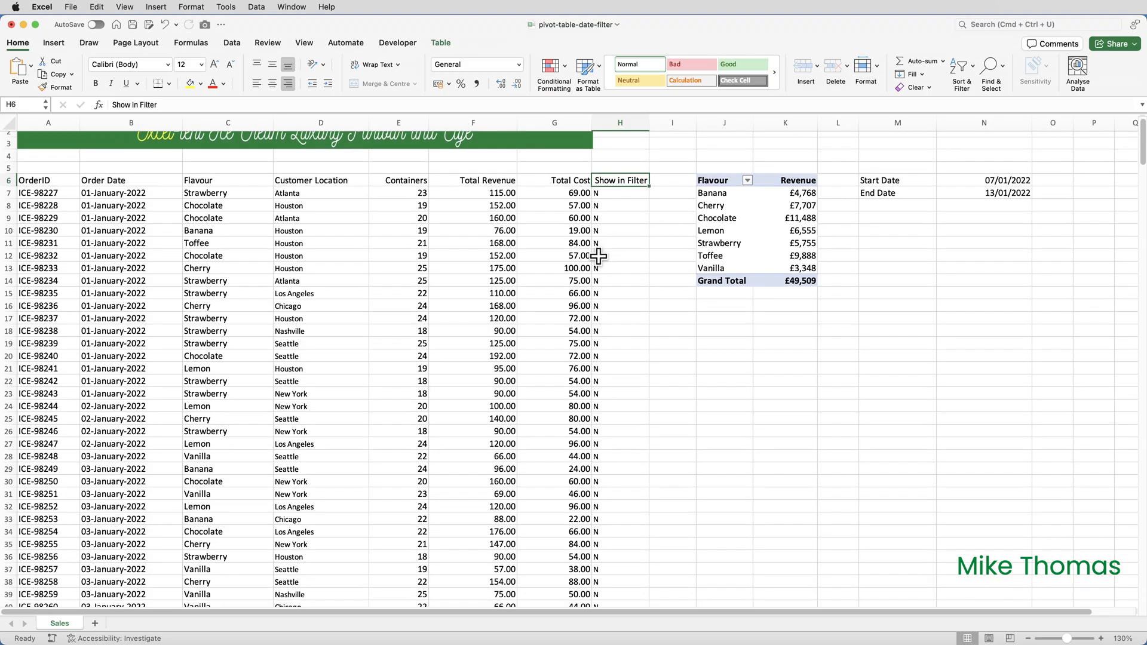
{"action": "scroll", "scroll_direction": "down", "scroll_amount": 3}
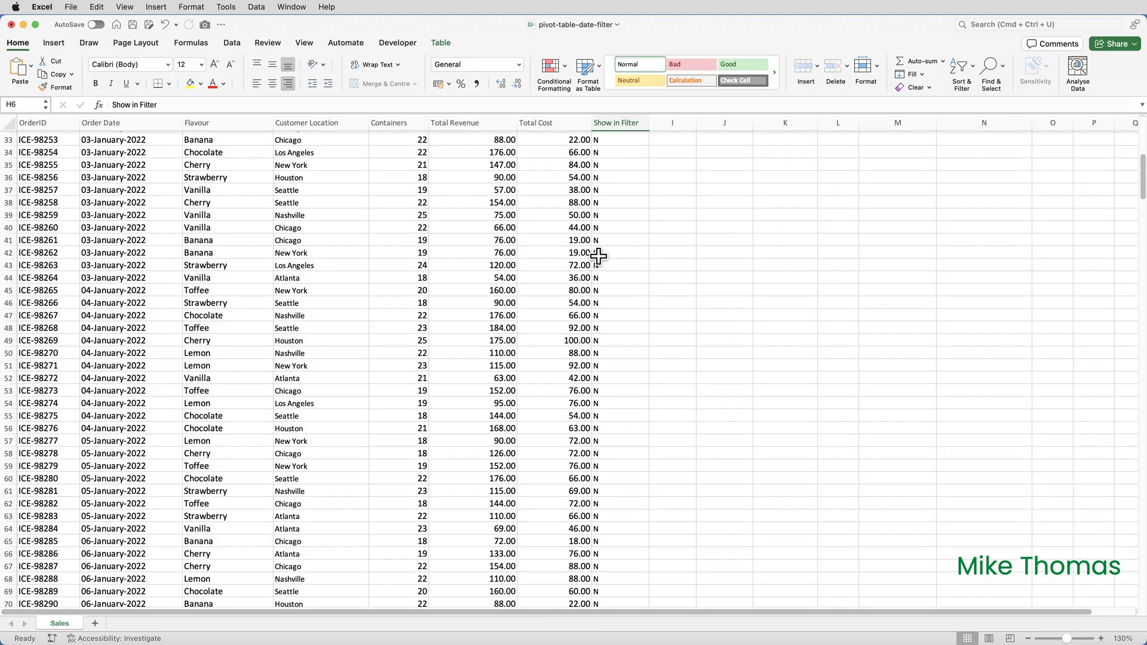
{"action": "scroll", "scroll_direction": "down", "scroll_amount": 3}
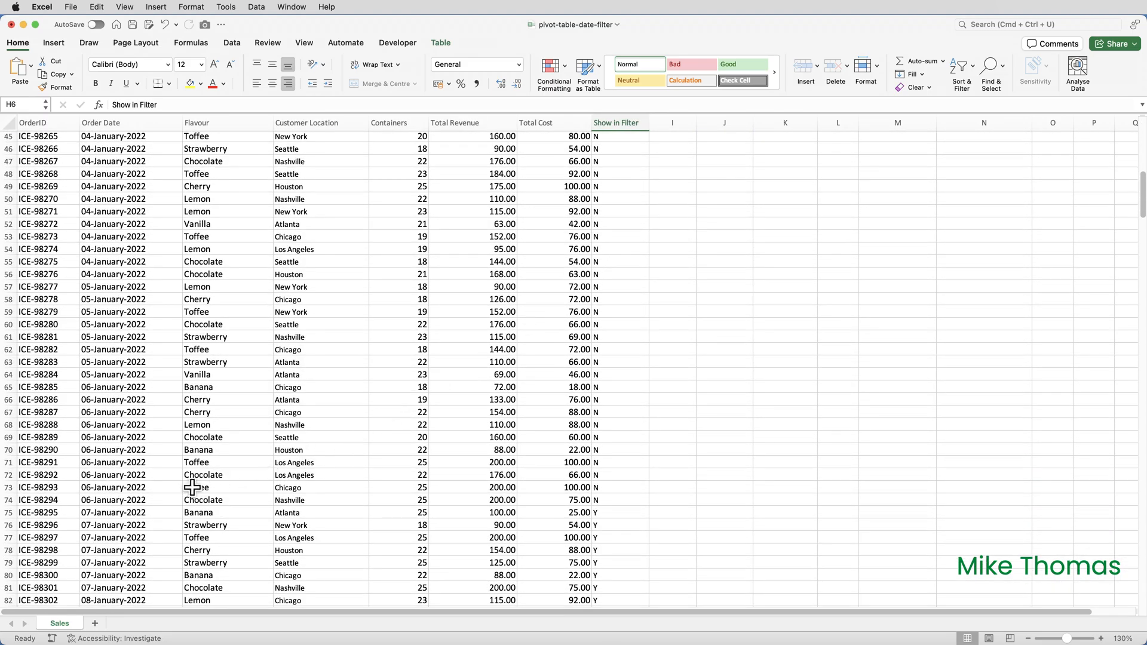
{"action": "left_click", "coordinate": [7, 512]}
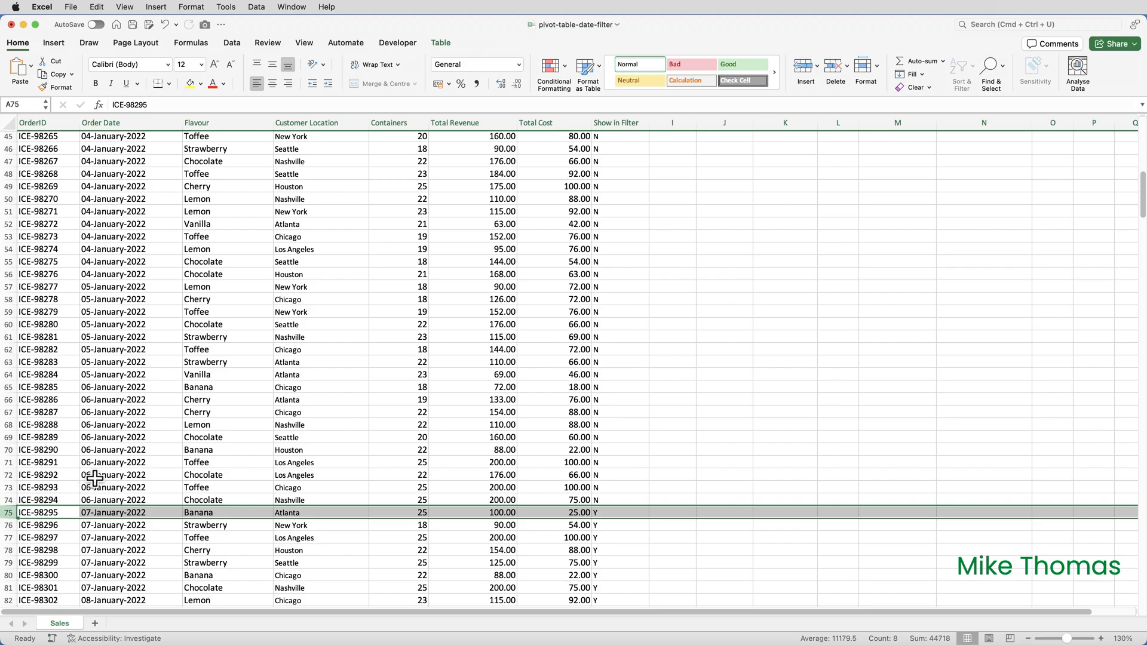
{"action": "scroll", "scroll_direction": "down", "scroll_amount": 3}
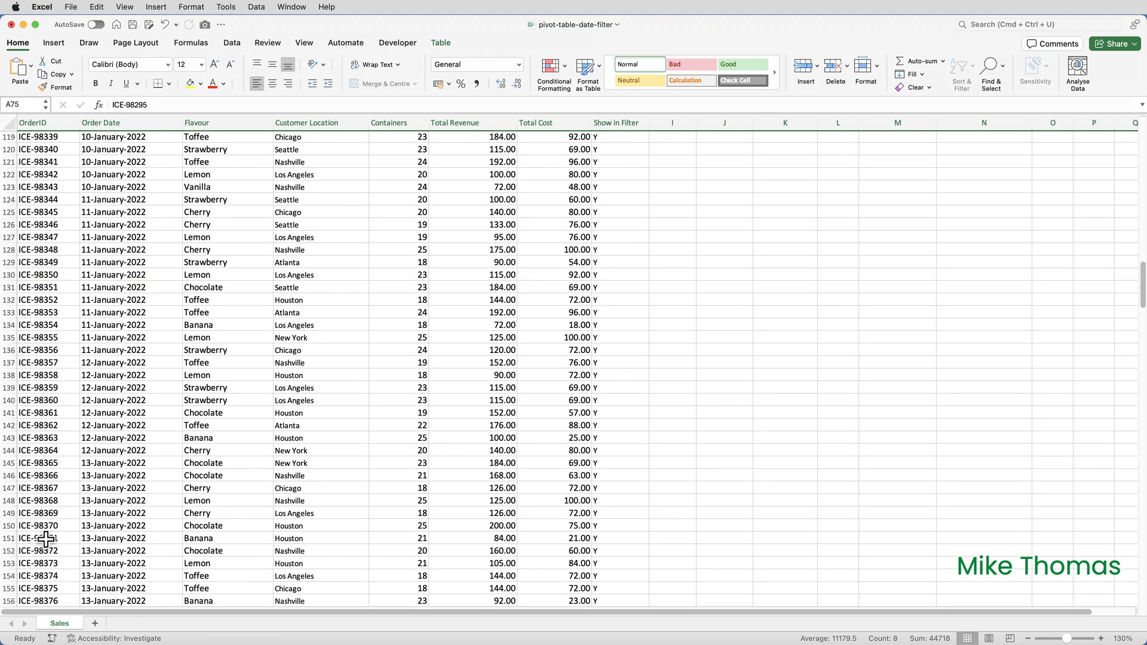
{"action": "scroll", "scroll_direction": "down", "scroll_amount": 3}
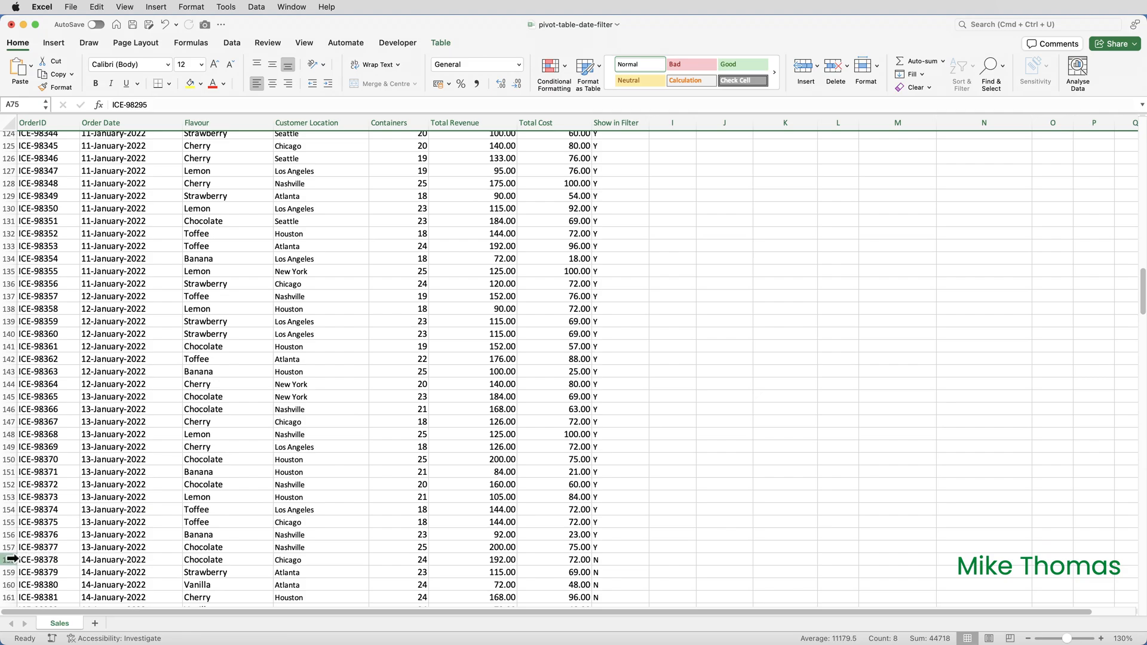
{"action": "left_click", "coordinate": [43, 559]}
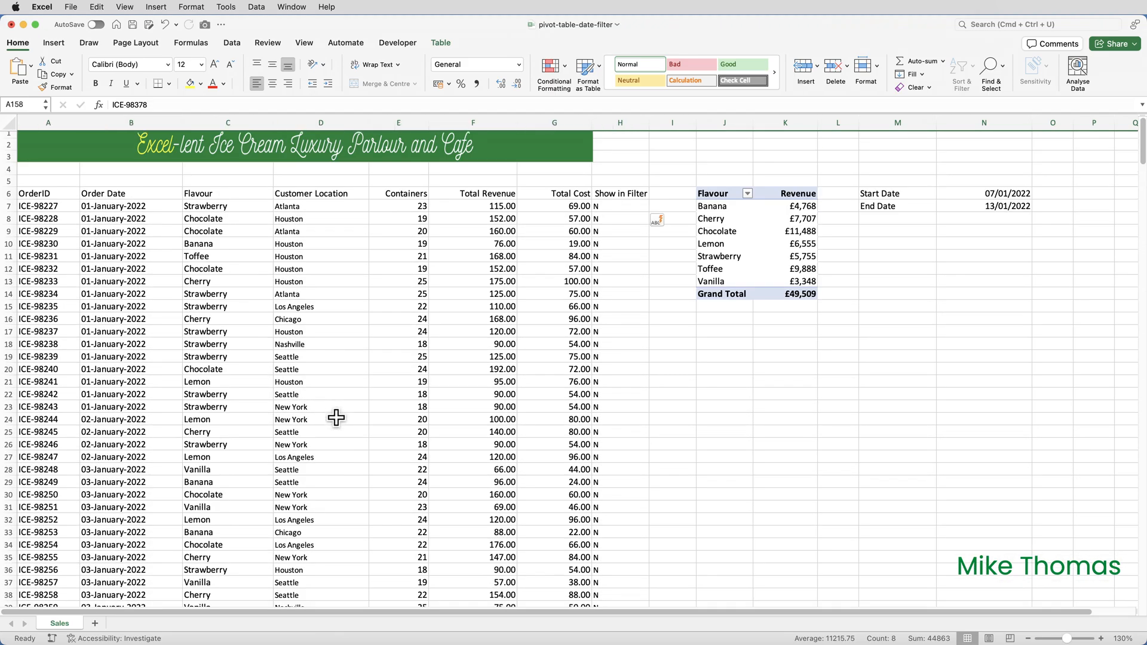
{"action": "mouse_move", "coordinate": [642, 329]}
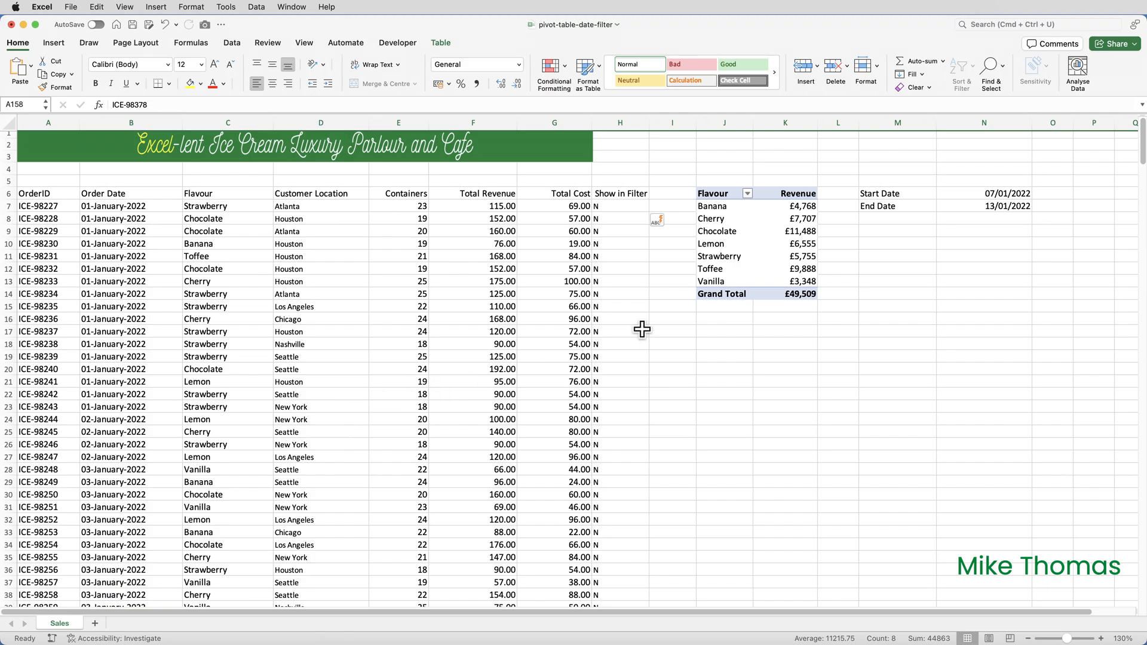
Select the pivot table, open the Show in Filter filter and untick all values.
{"action": "left_click", "coordinate": [723, 256]}
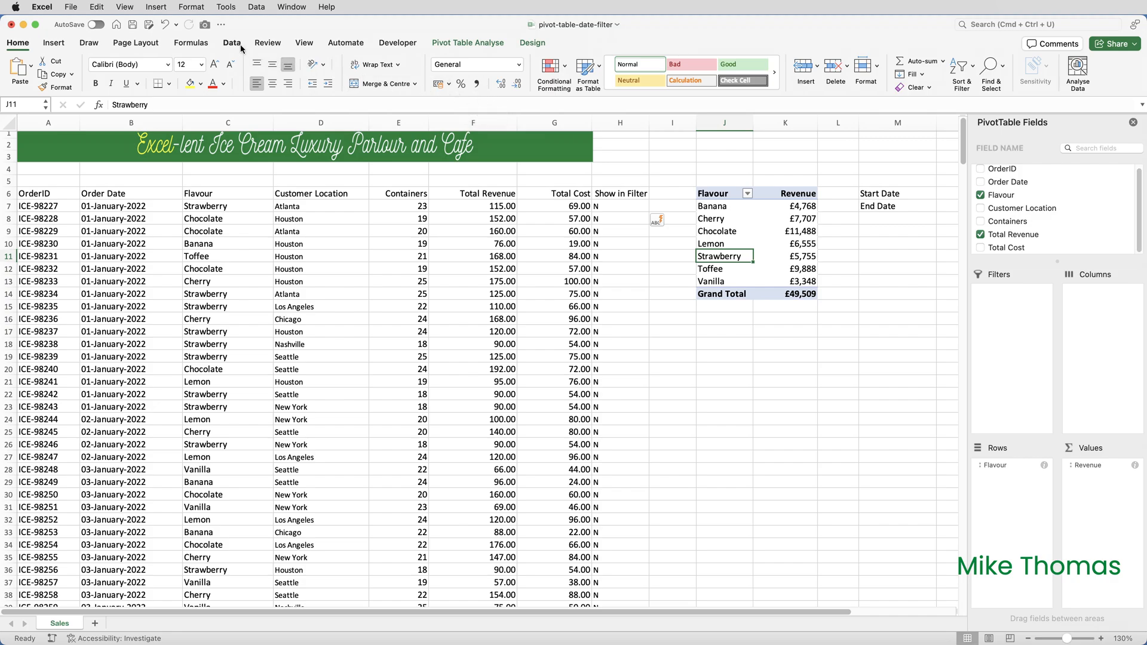
{"action": "left_click", "coordinate": [232, 43]}
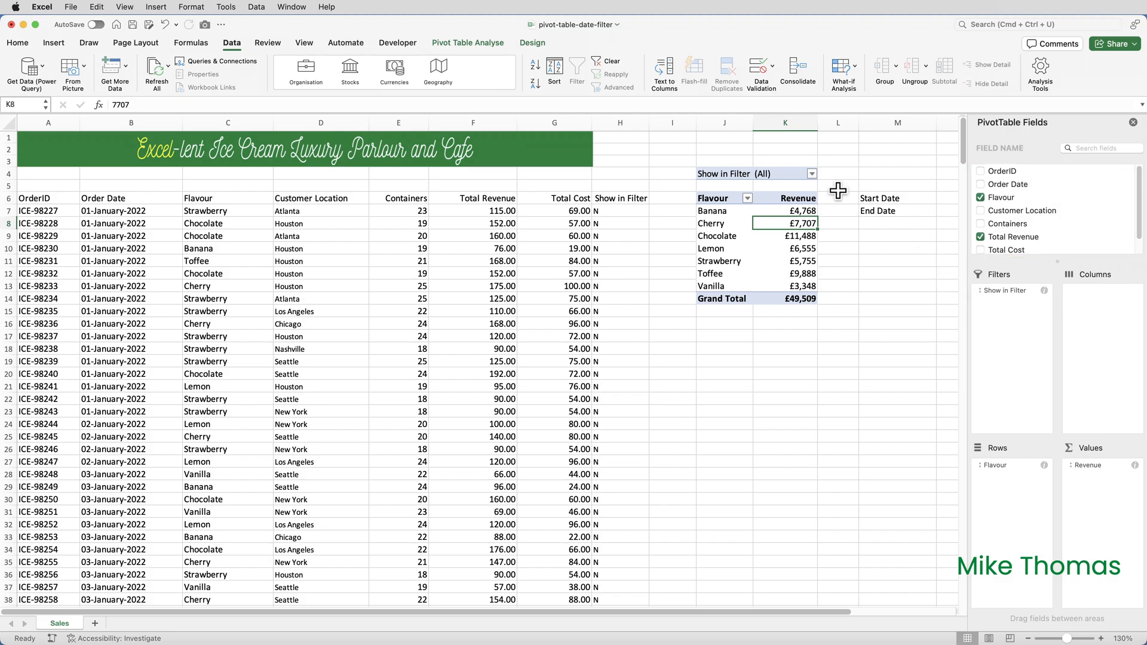
{"action": "mouse_move", "coordinate": [814, 180]}
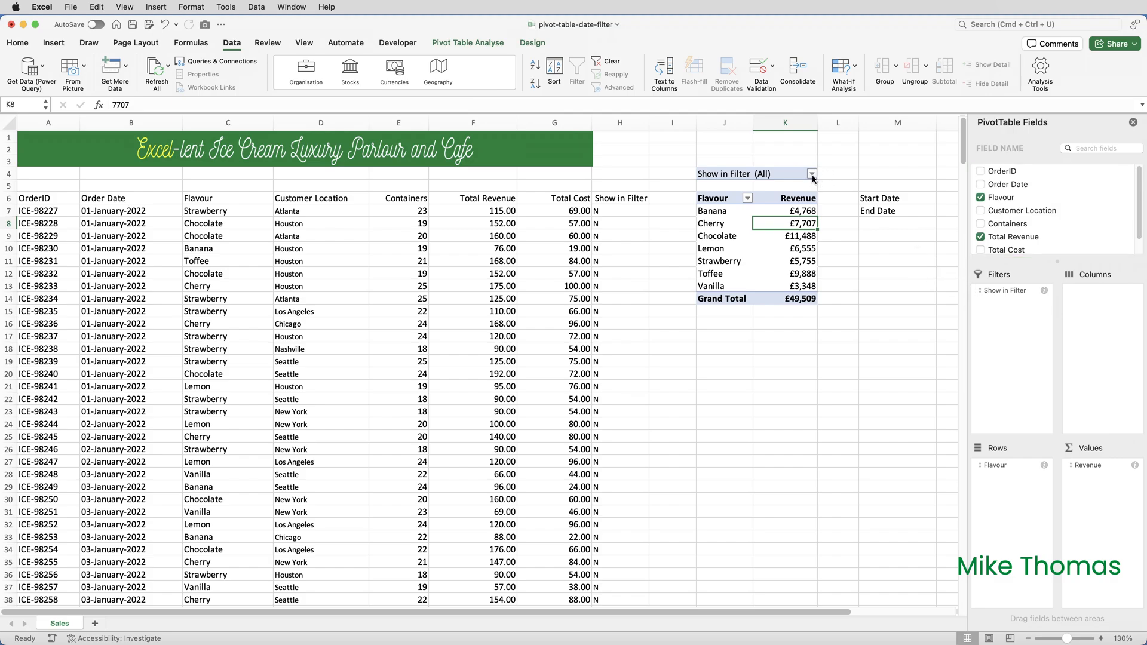
{"action": "left_click", "coordinate": [811, 173]}
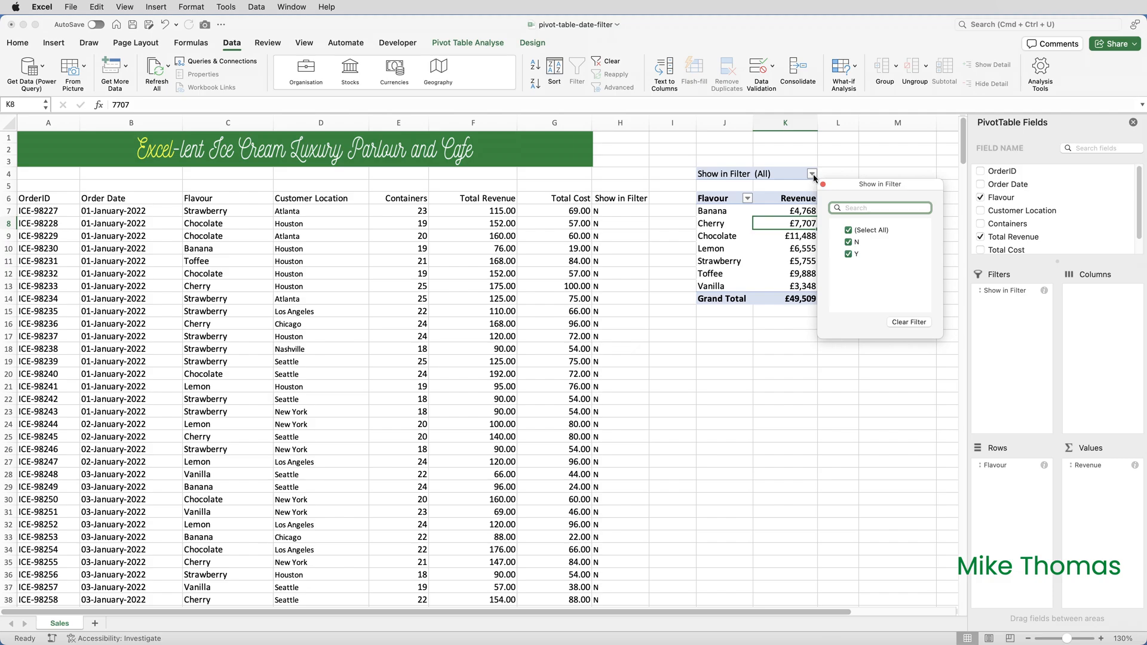
{"action": "mouse_move", "coordinate": [841, 227]}
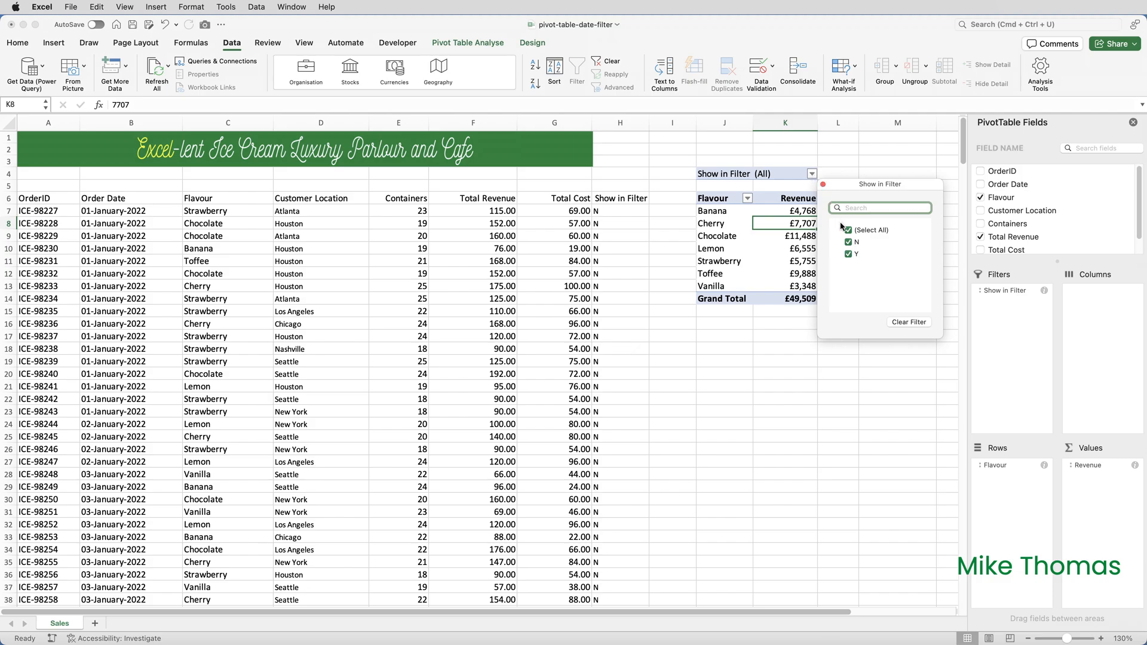
{"action": "left_click", "coordinate": [848, 242]}
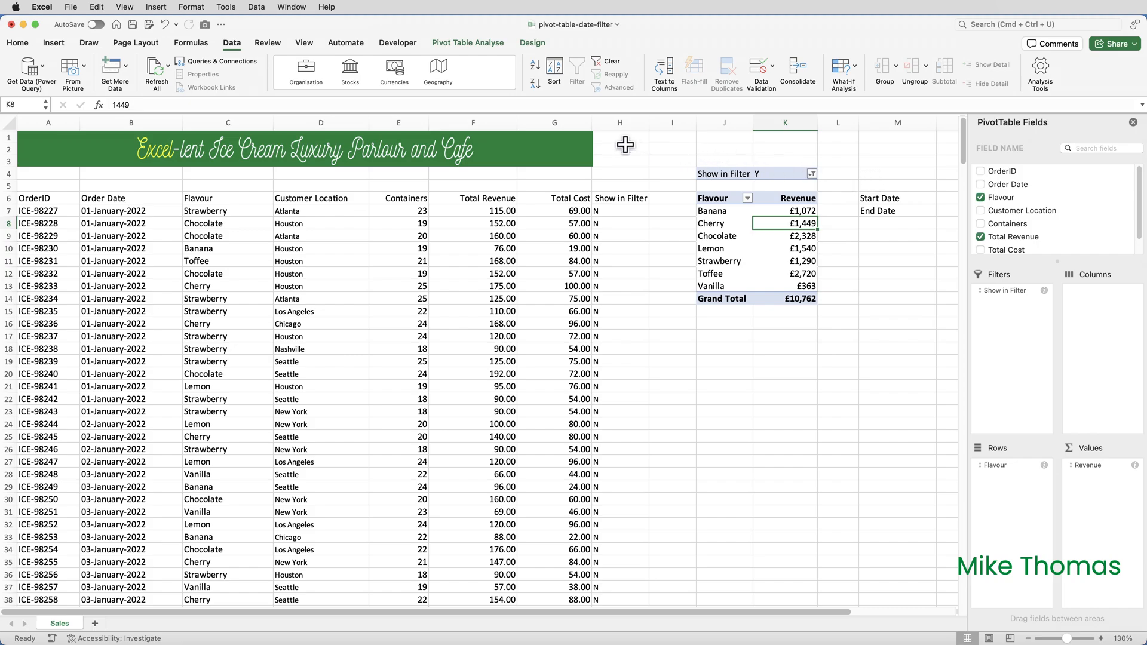
Select the Show in Filter column H, then hide row 4 holding the report filter.
{"action": "left_click", "coordinate": [620, 122]}
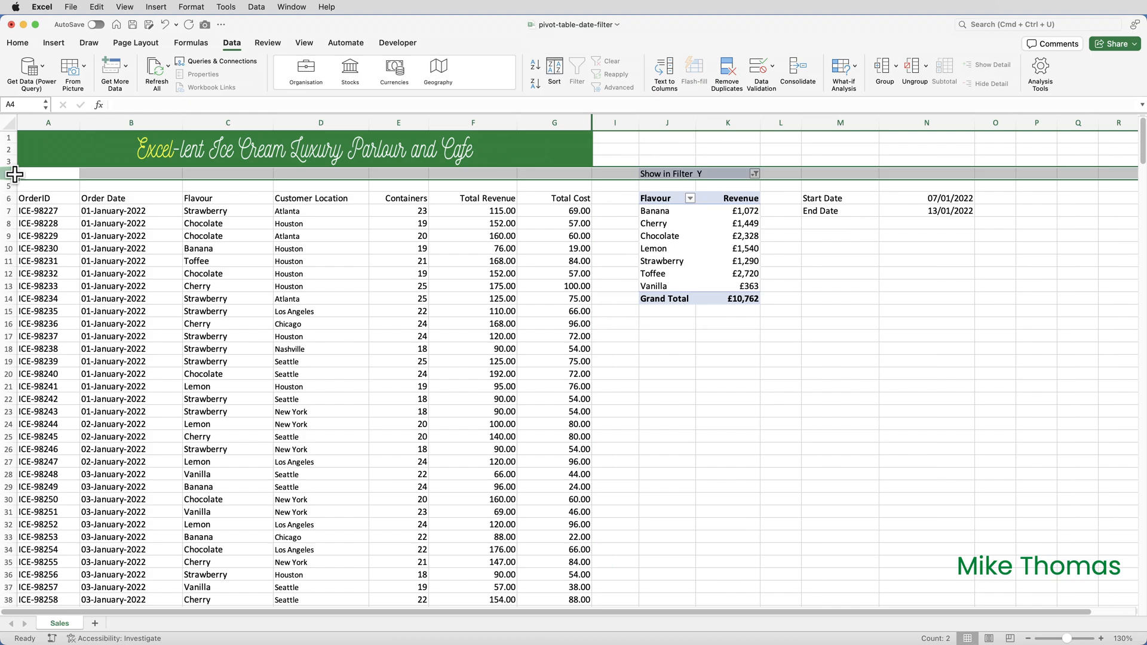
{"action": "right_click", "coordinate": [14, 174]}
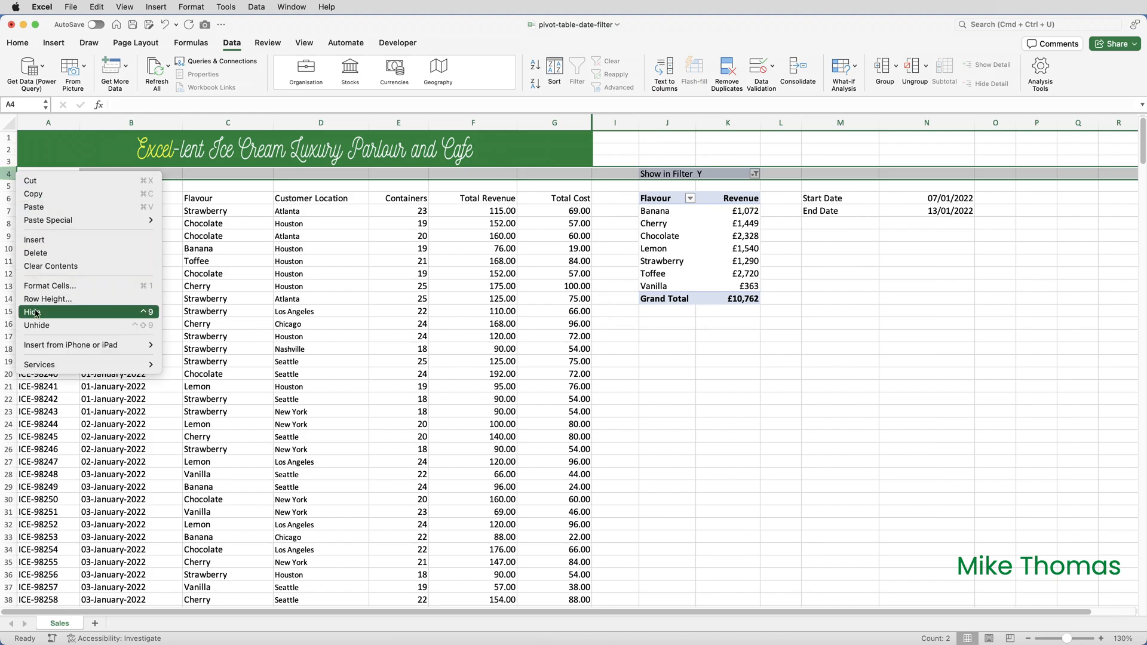
{"action": "left_click", "coordinate": [35, 312]}
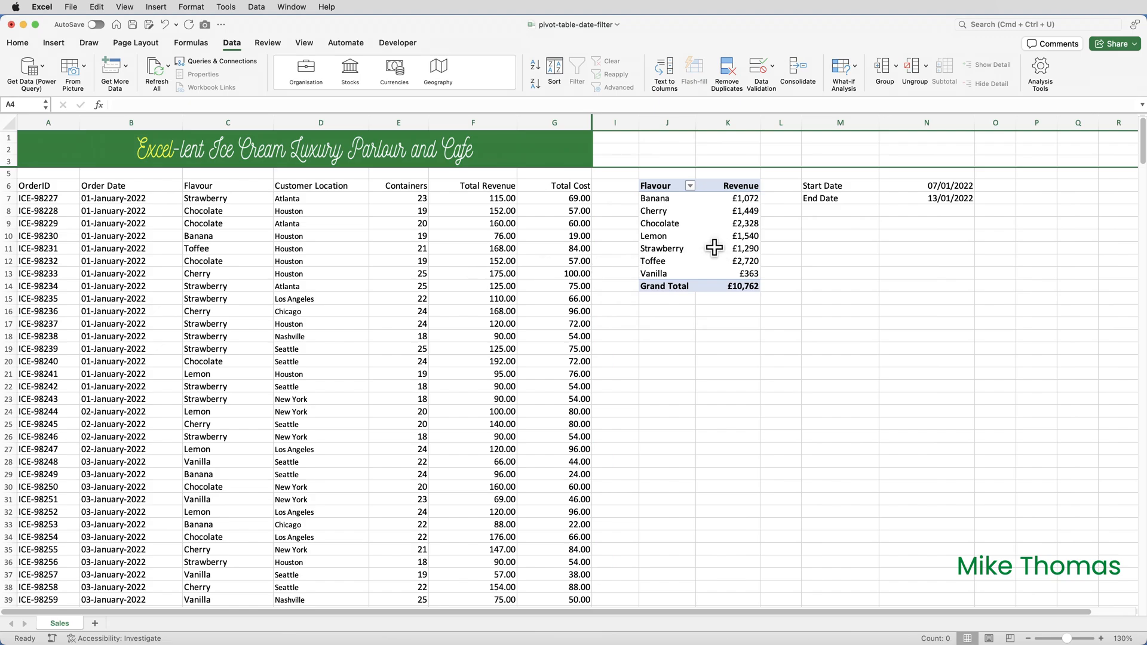
Enter start date 1/1/2022 in N6 and end date 3/1/2022 in N7, then refresh the pivot to £4,343.
{"action": "left_click", "coordinate": [926, 185]}
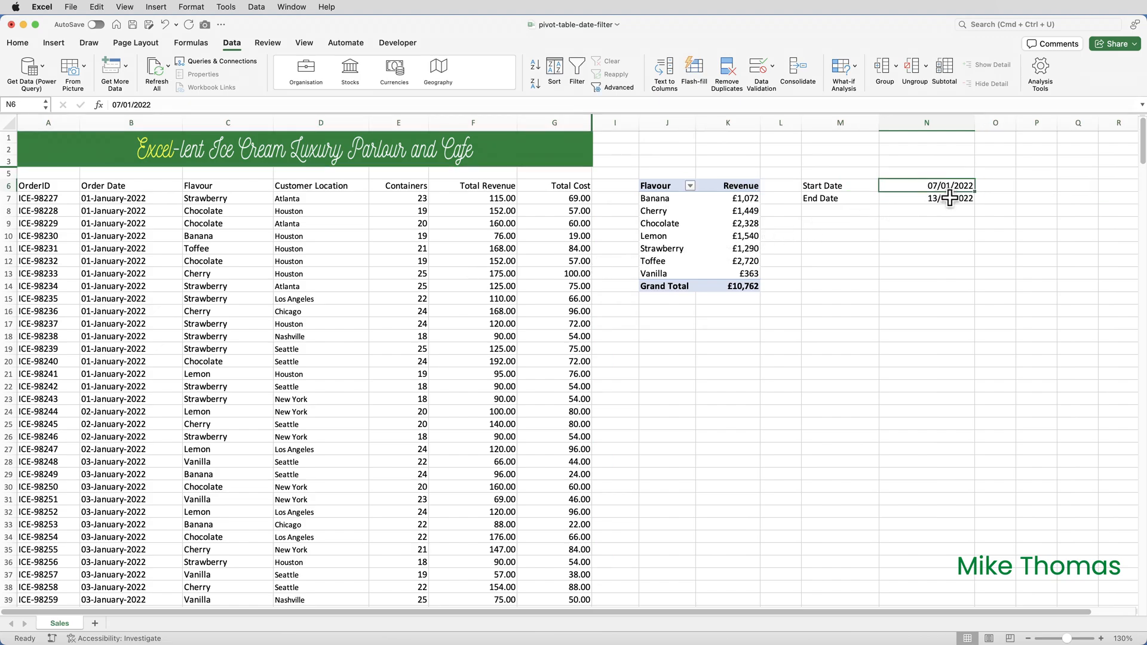
{"action": "type", "text": "1/"}
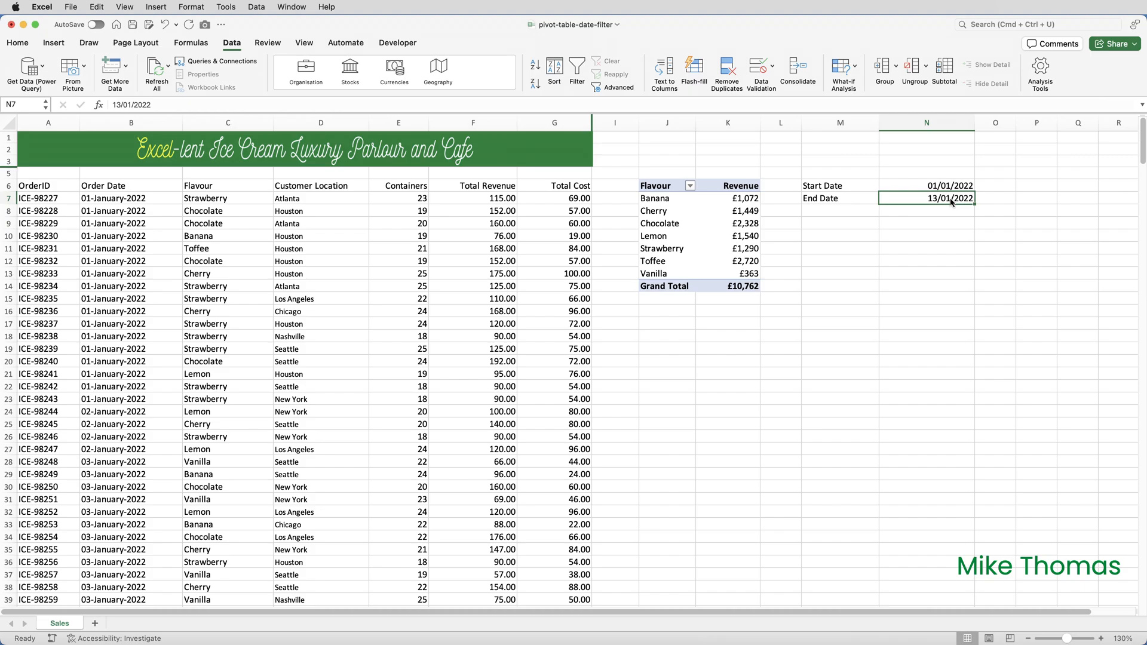
{"action": "type", "text": "3/1/20"}
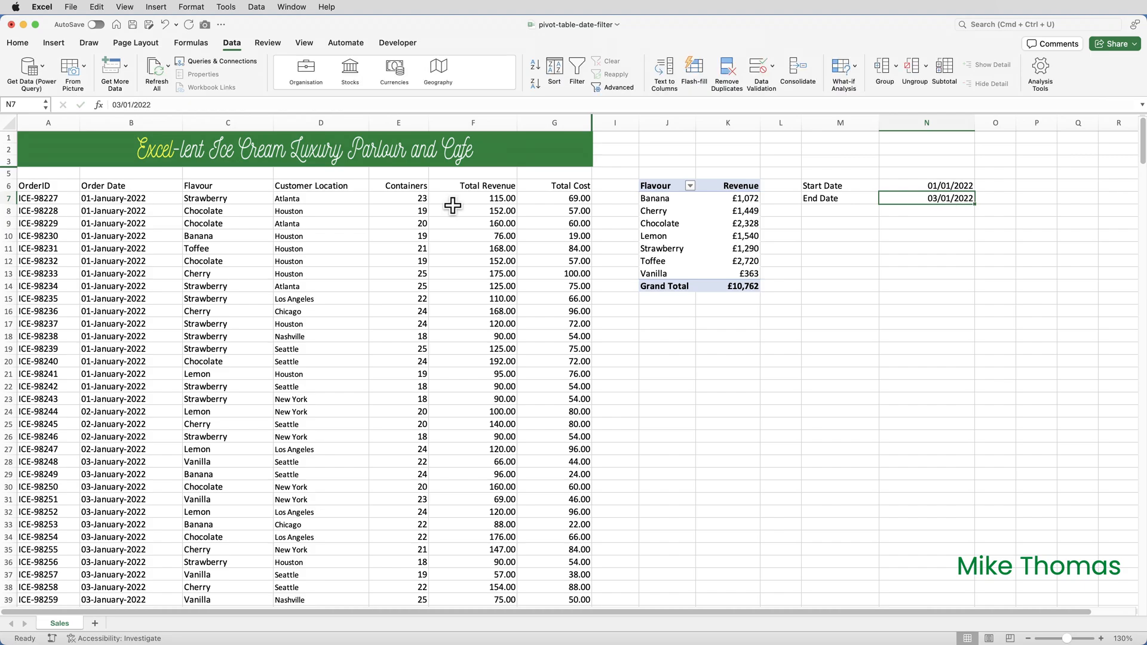
{"action": "mouse_move", "coordinate": [544, 185]}
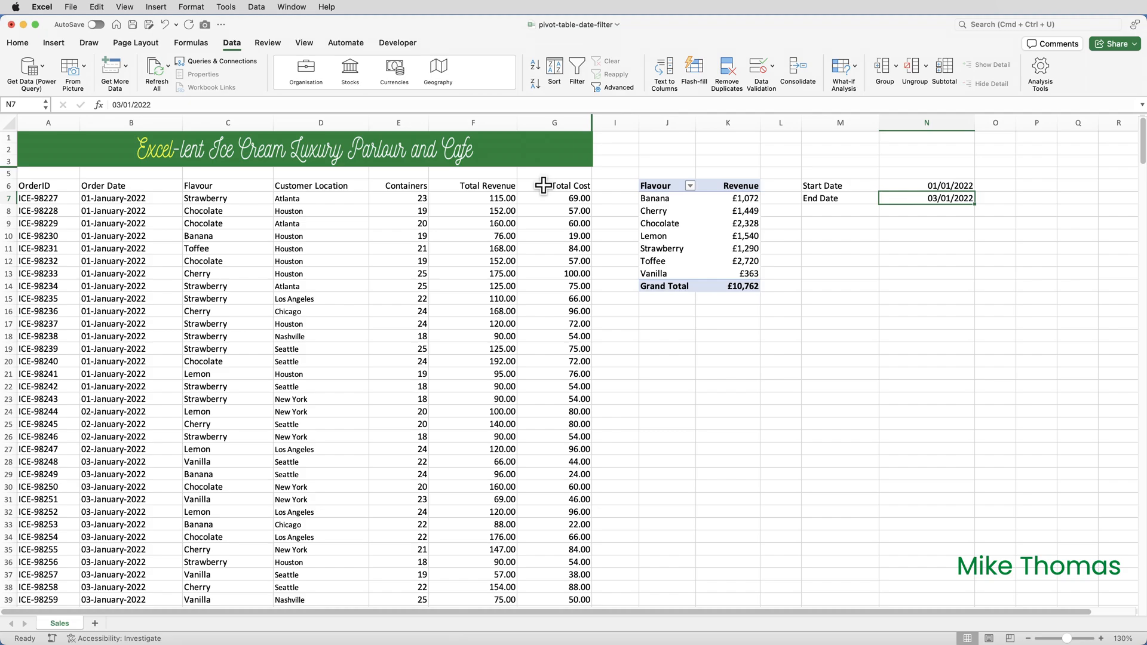
{"action": "mouse_move", "coordinate": [264, 107]}
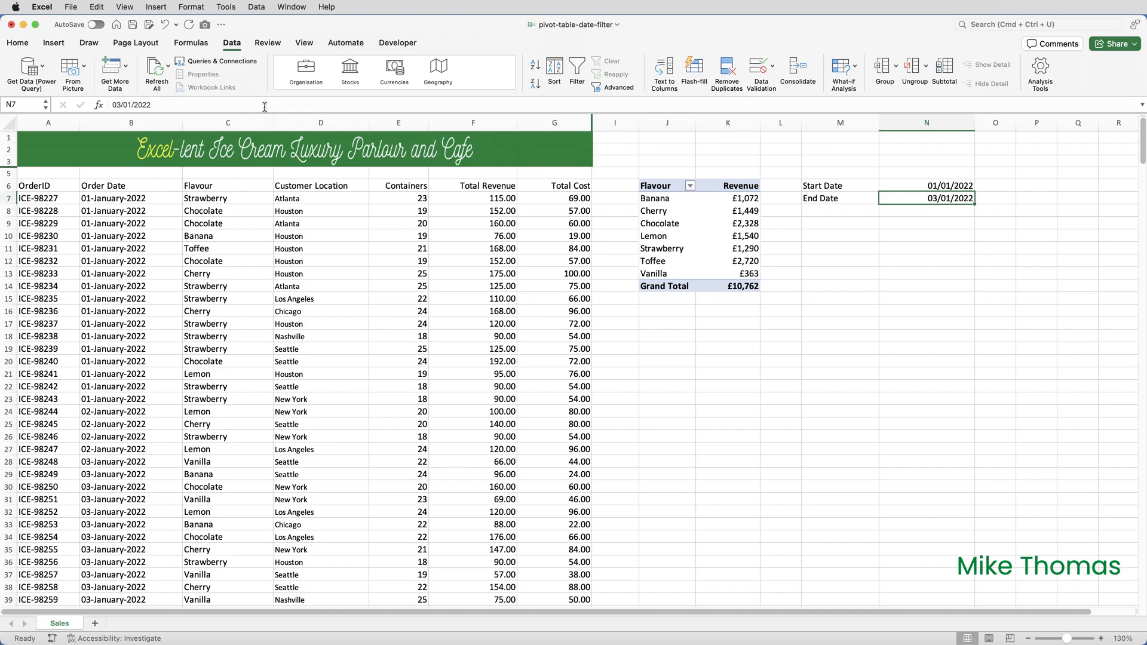
{"action": "left_click", "coordinate": [156, 70]}
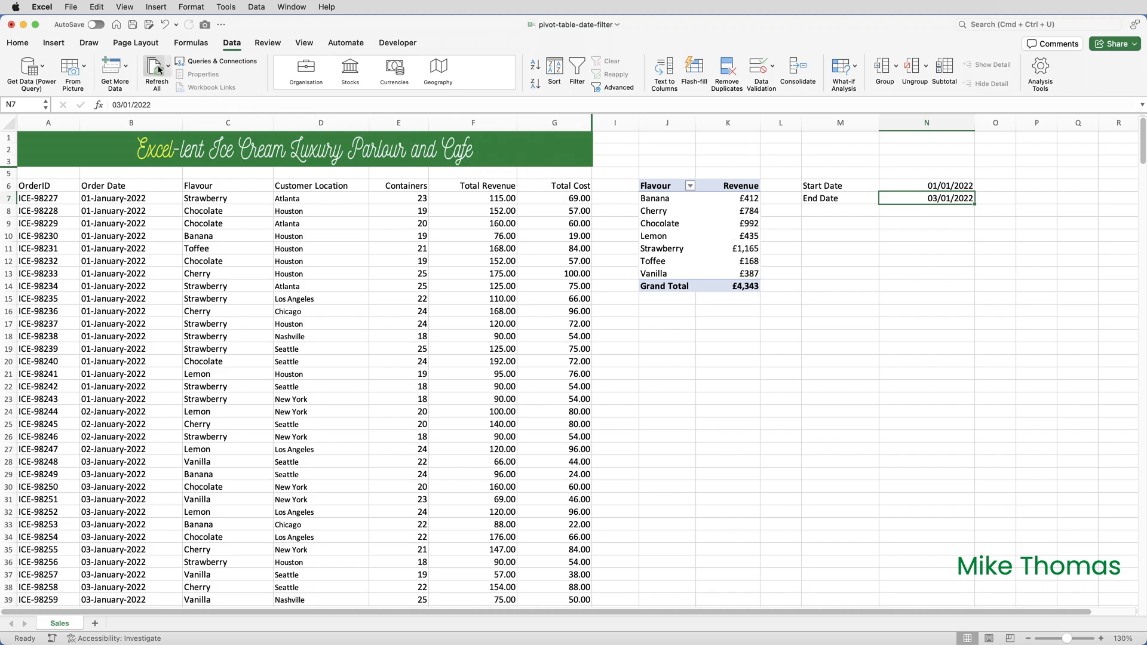